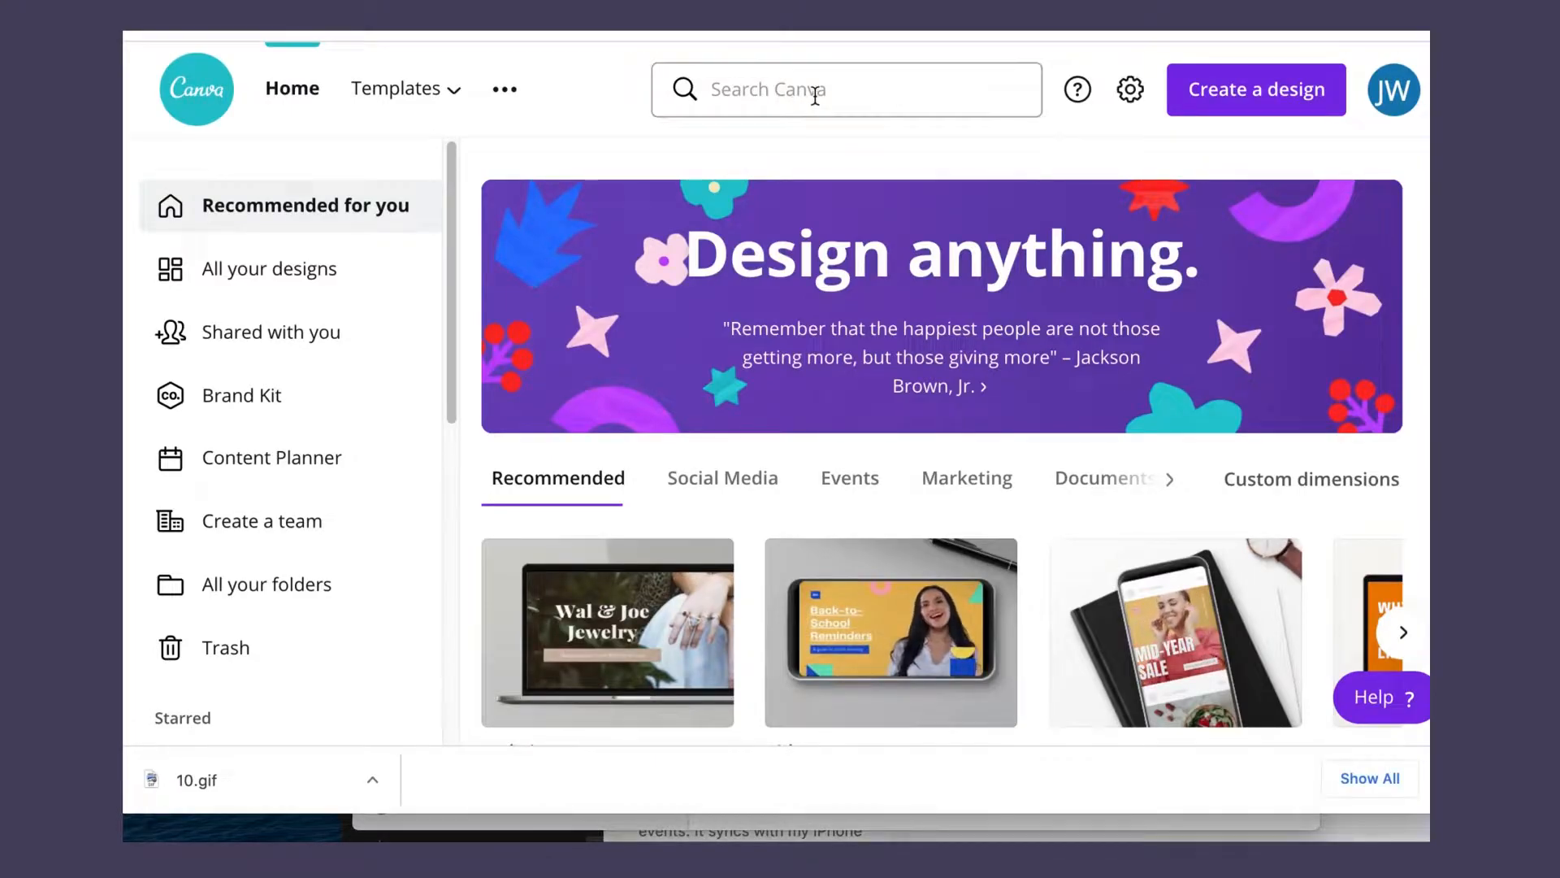
- Create an 800 × 800 px Animated Social Media design from the 'ani' search
text(ani)
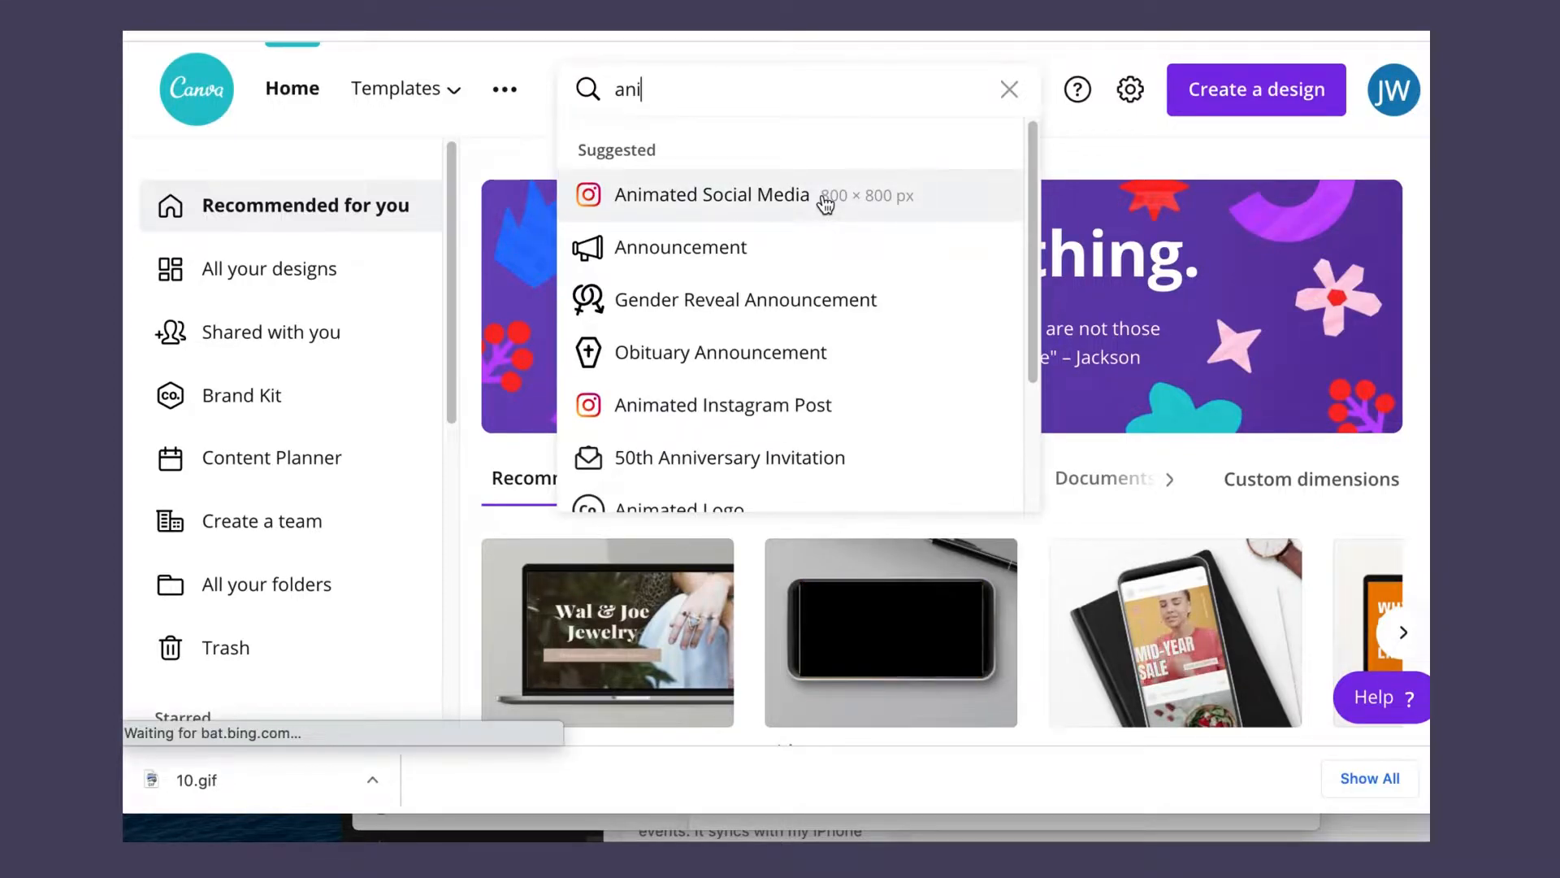
click(712, 195)
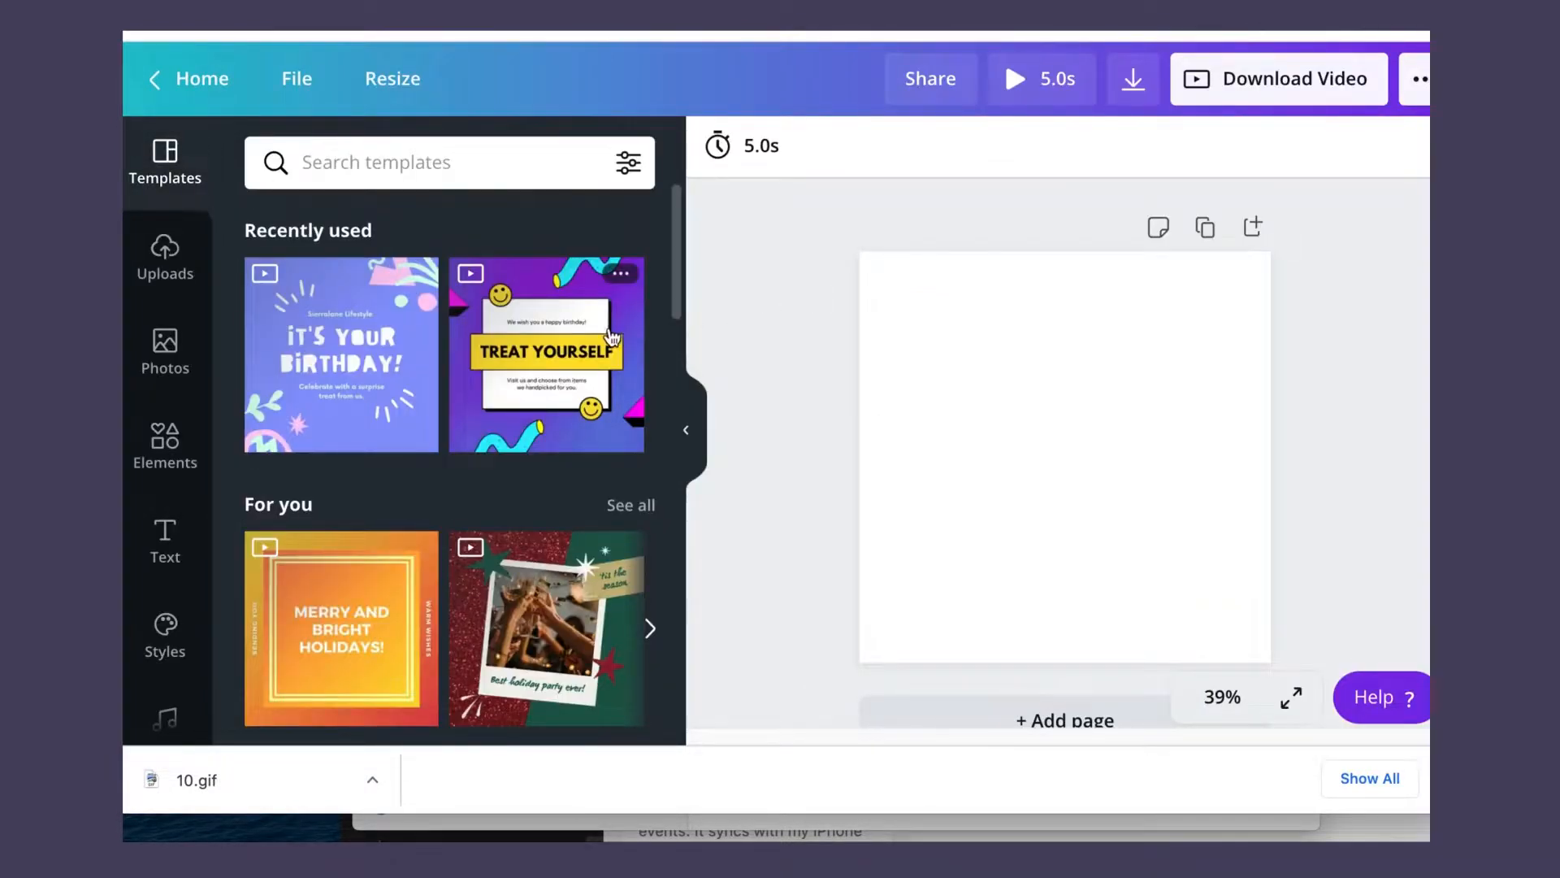
mouse_move(164, 538)
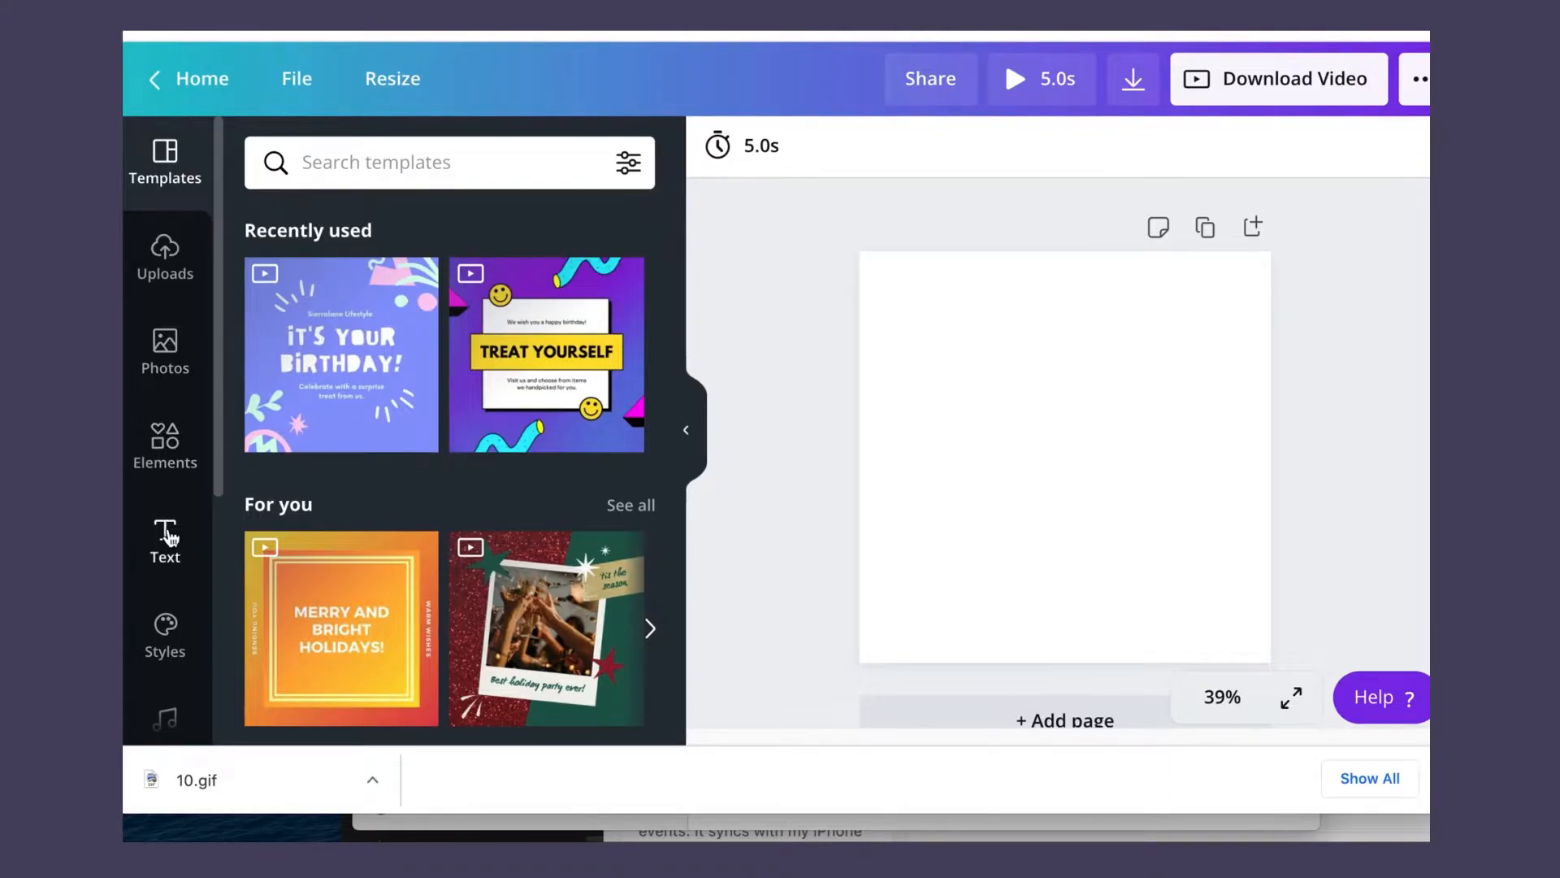
- Add a '10' heading in Gulfs Display font, enlarged to fill the page
click(164, 542)
text(10)
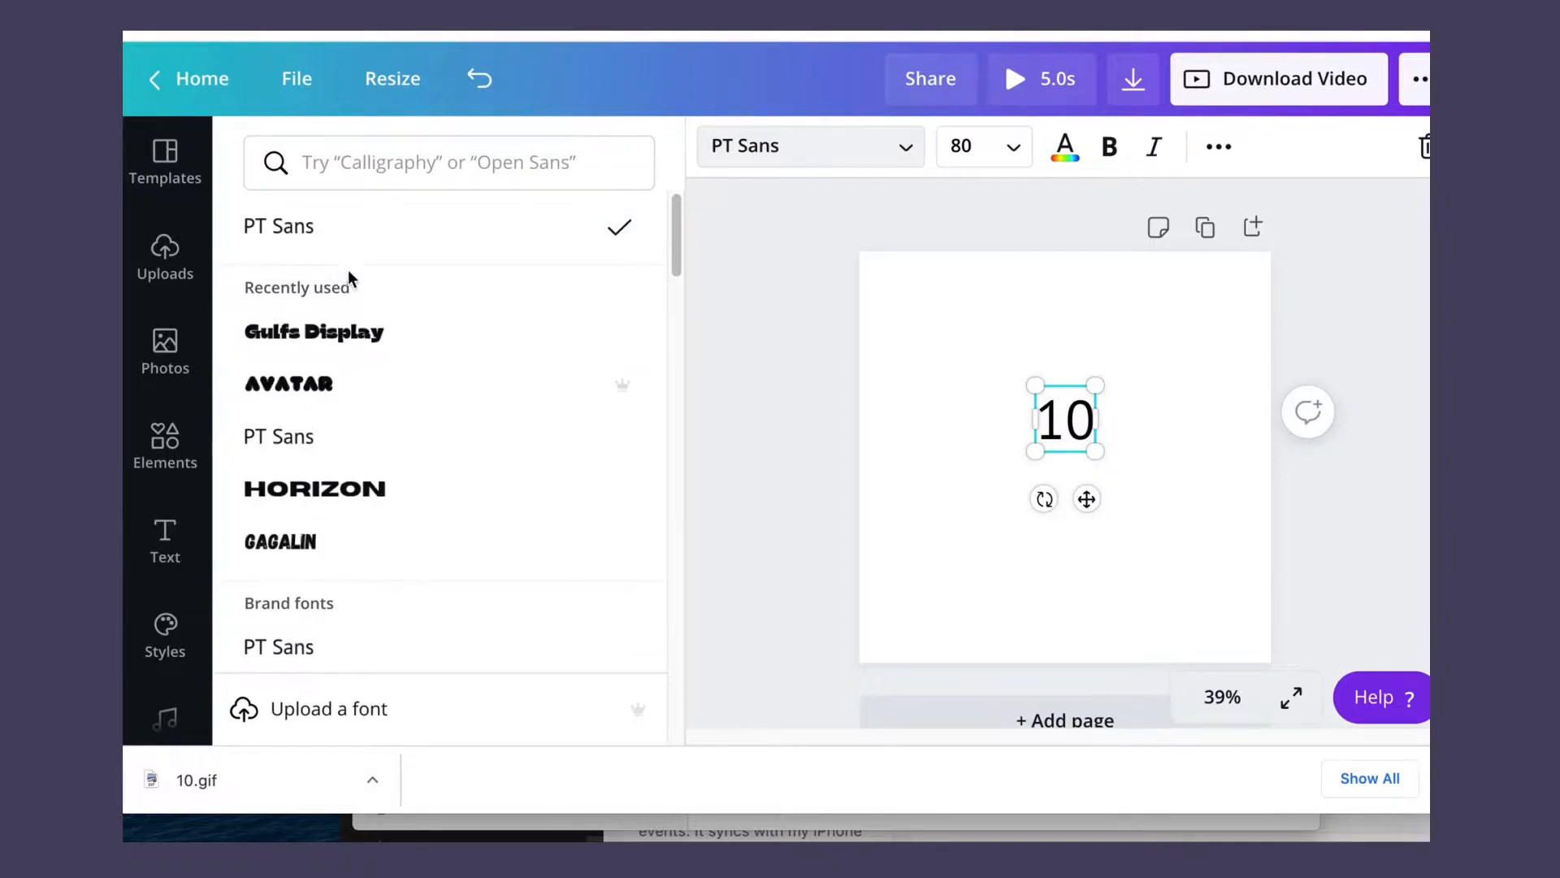
click(314, 331)
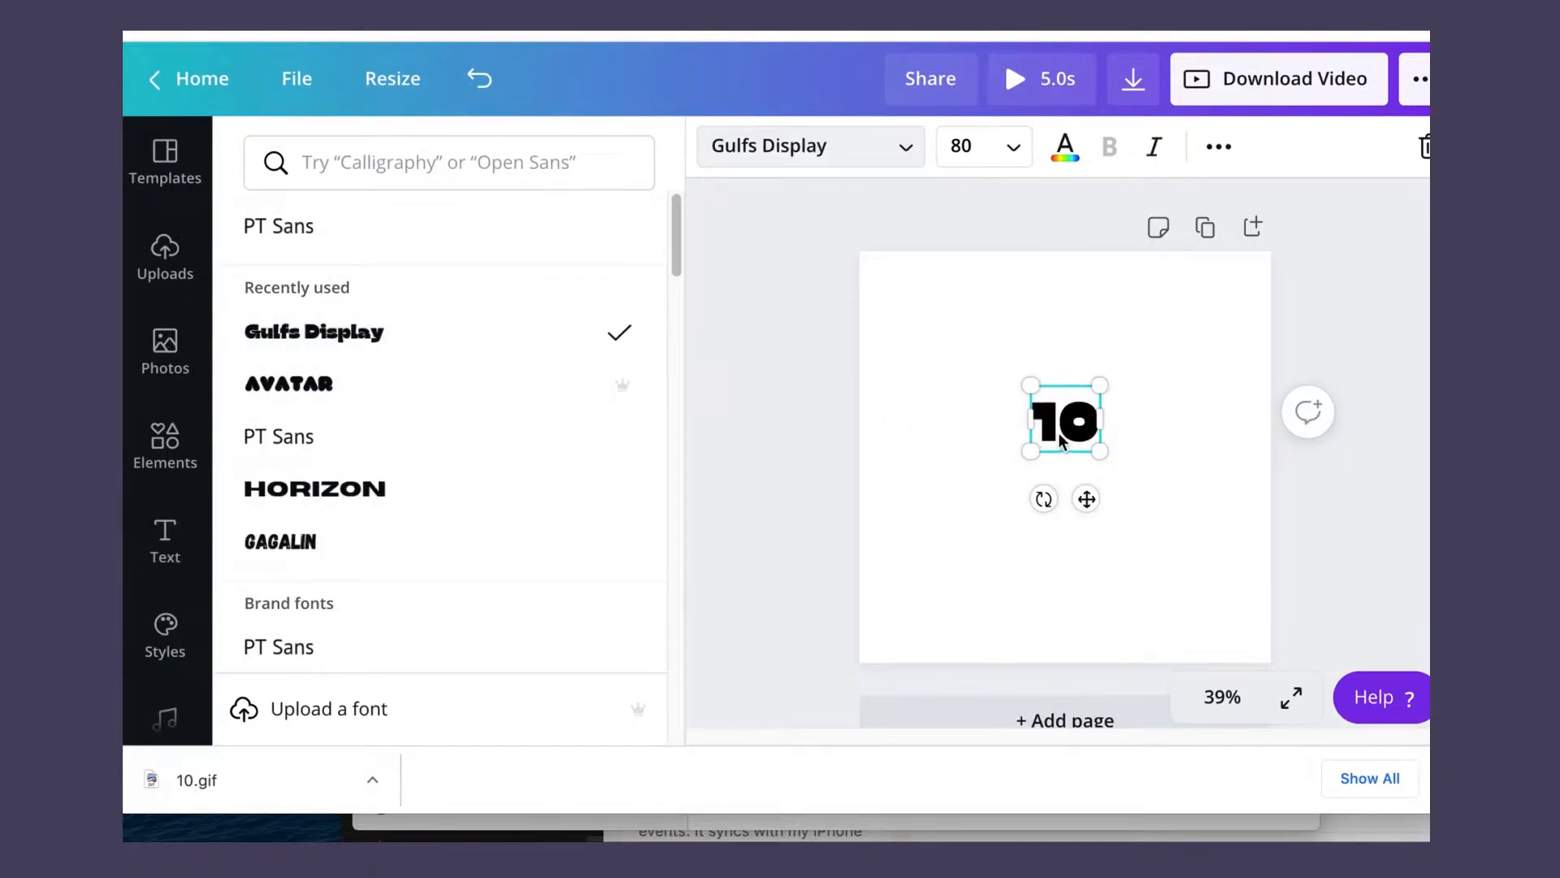
drag(1104, 449, 1277, 621)
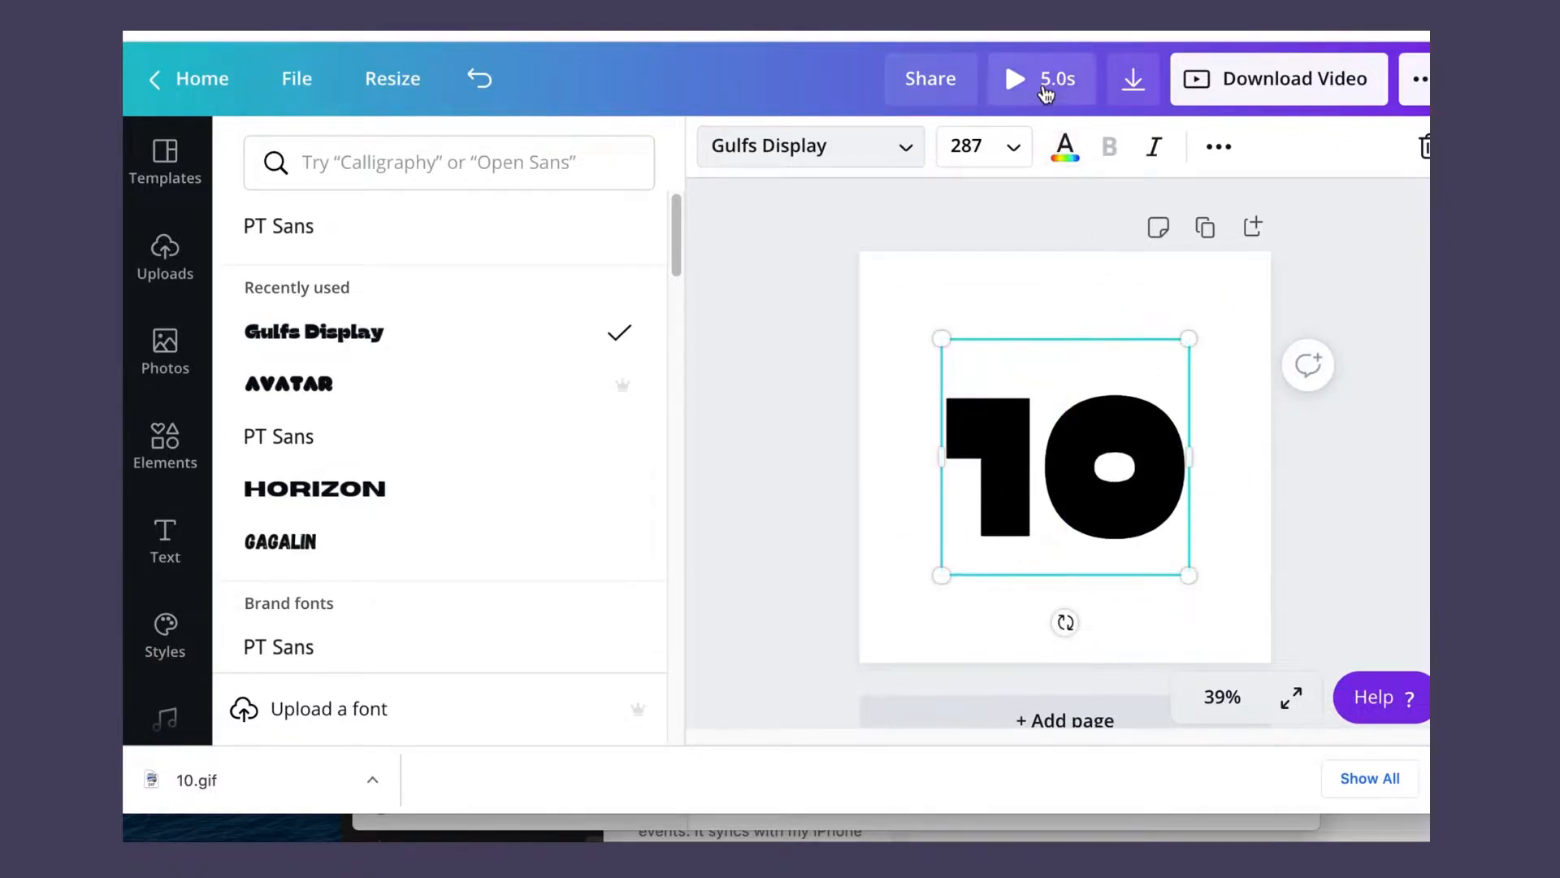
click(1014, 79)
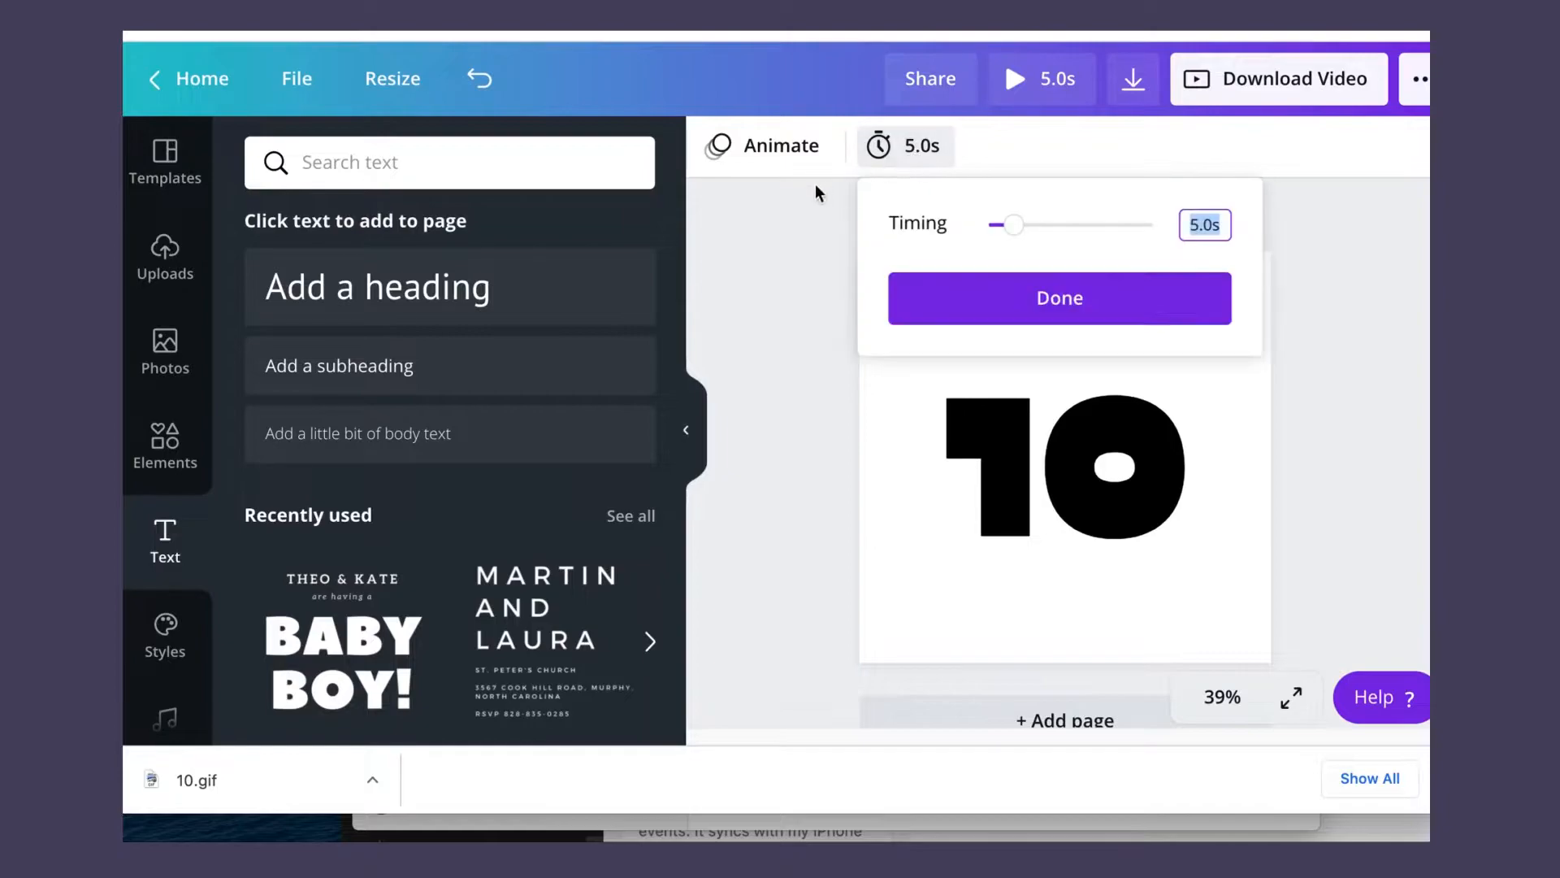
- Set the page duration to 1 second and duplicate the '10' page repeatedly
click(1205, 224)
text(1)
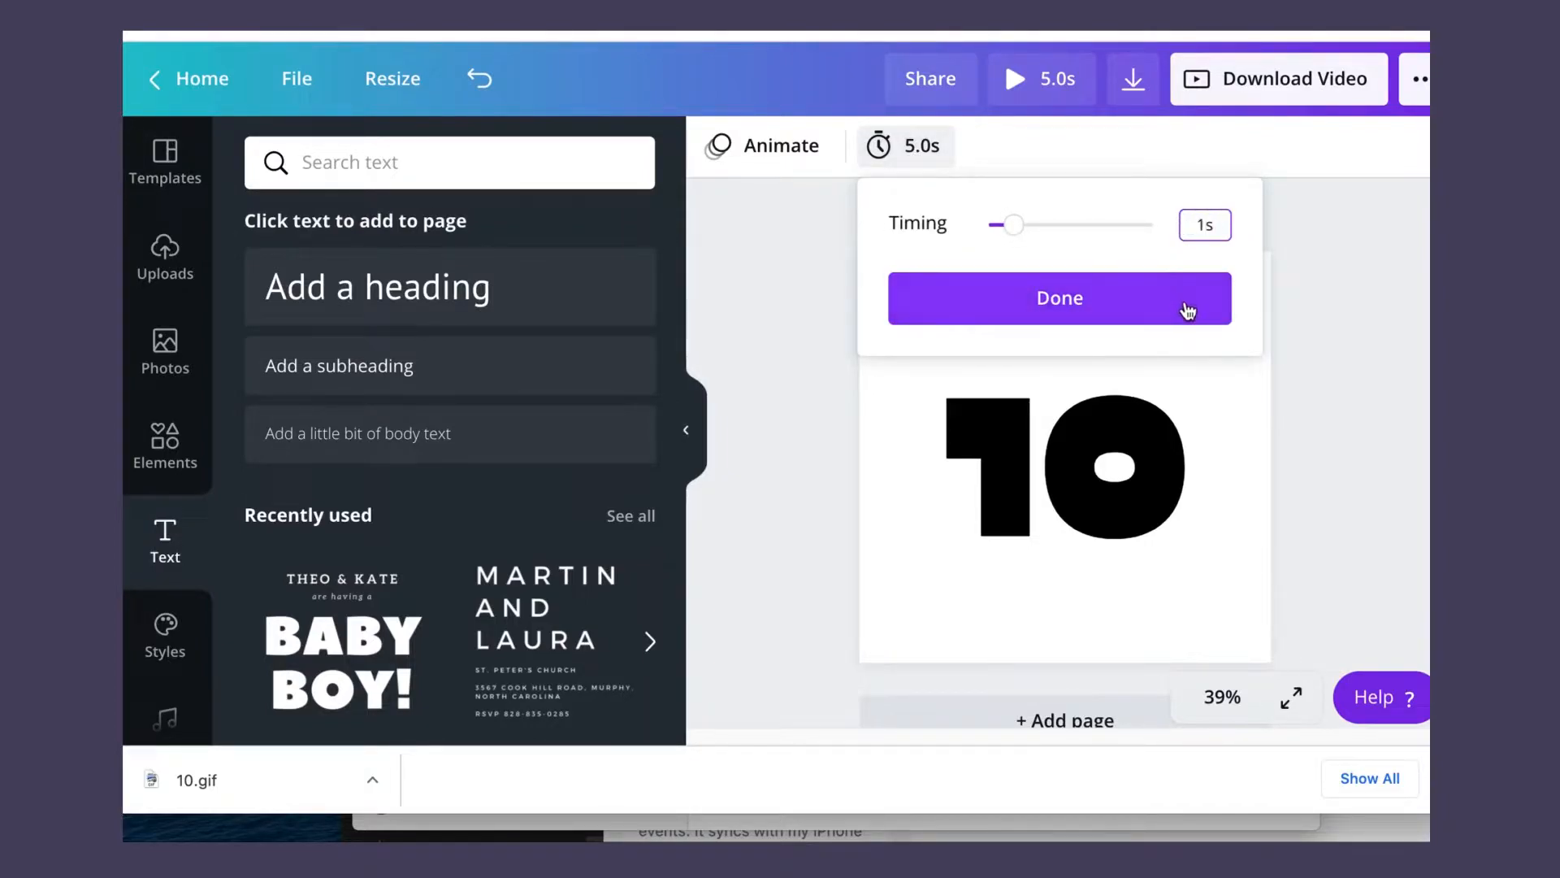
click(1058, 298)
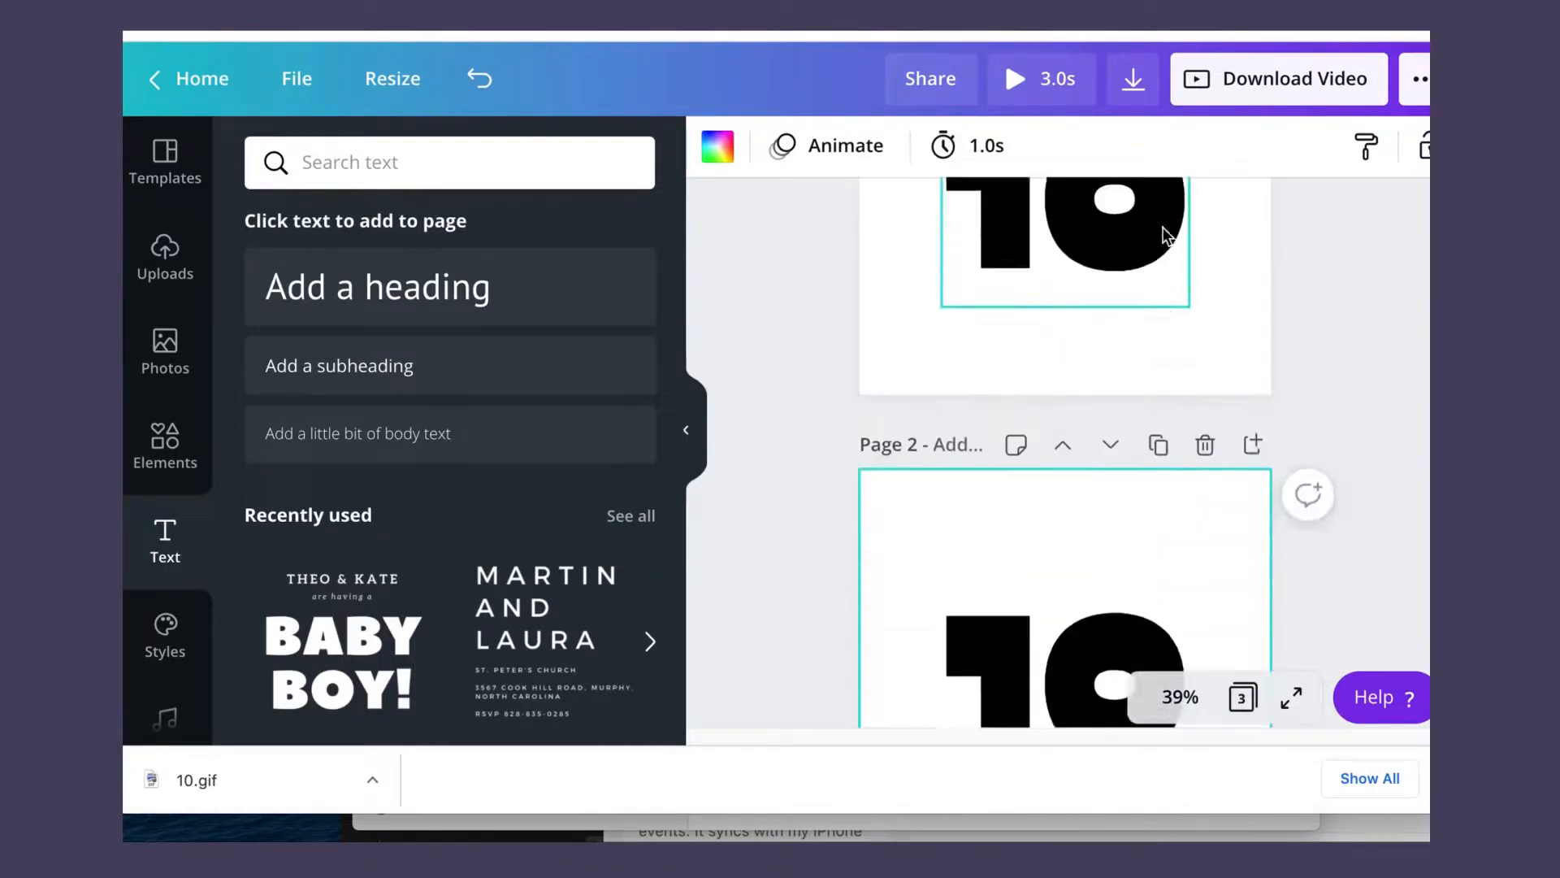
click(1158, 312)
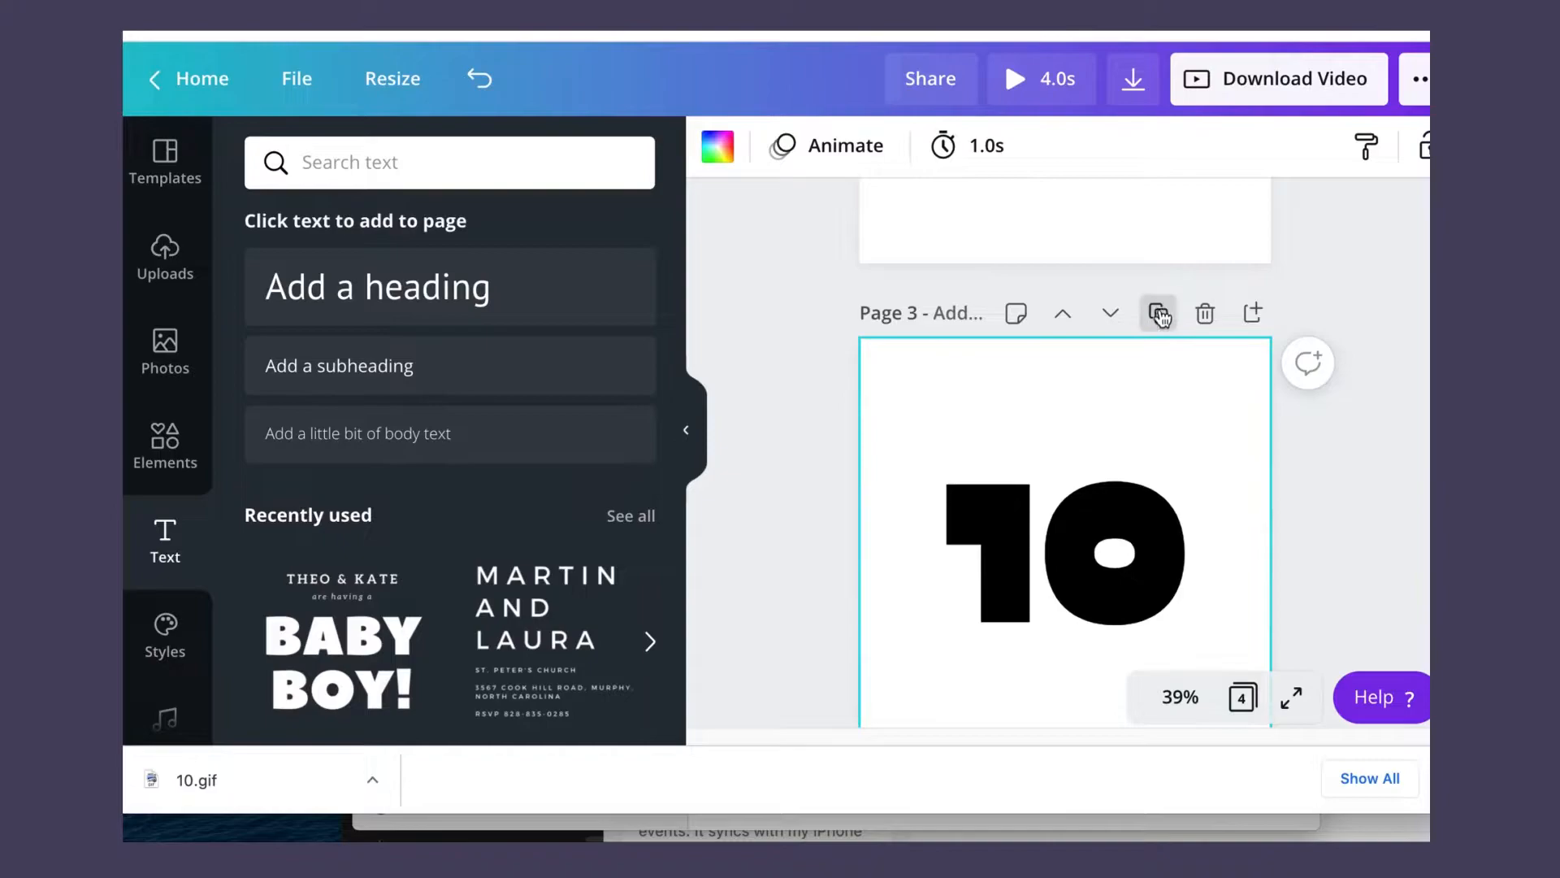
click(1158, 313)
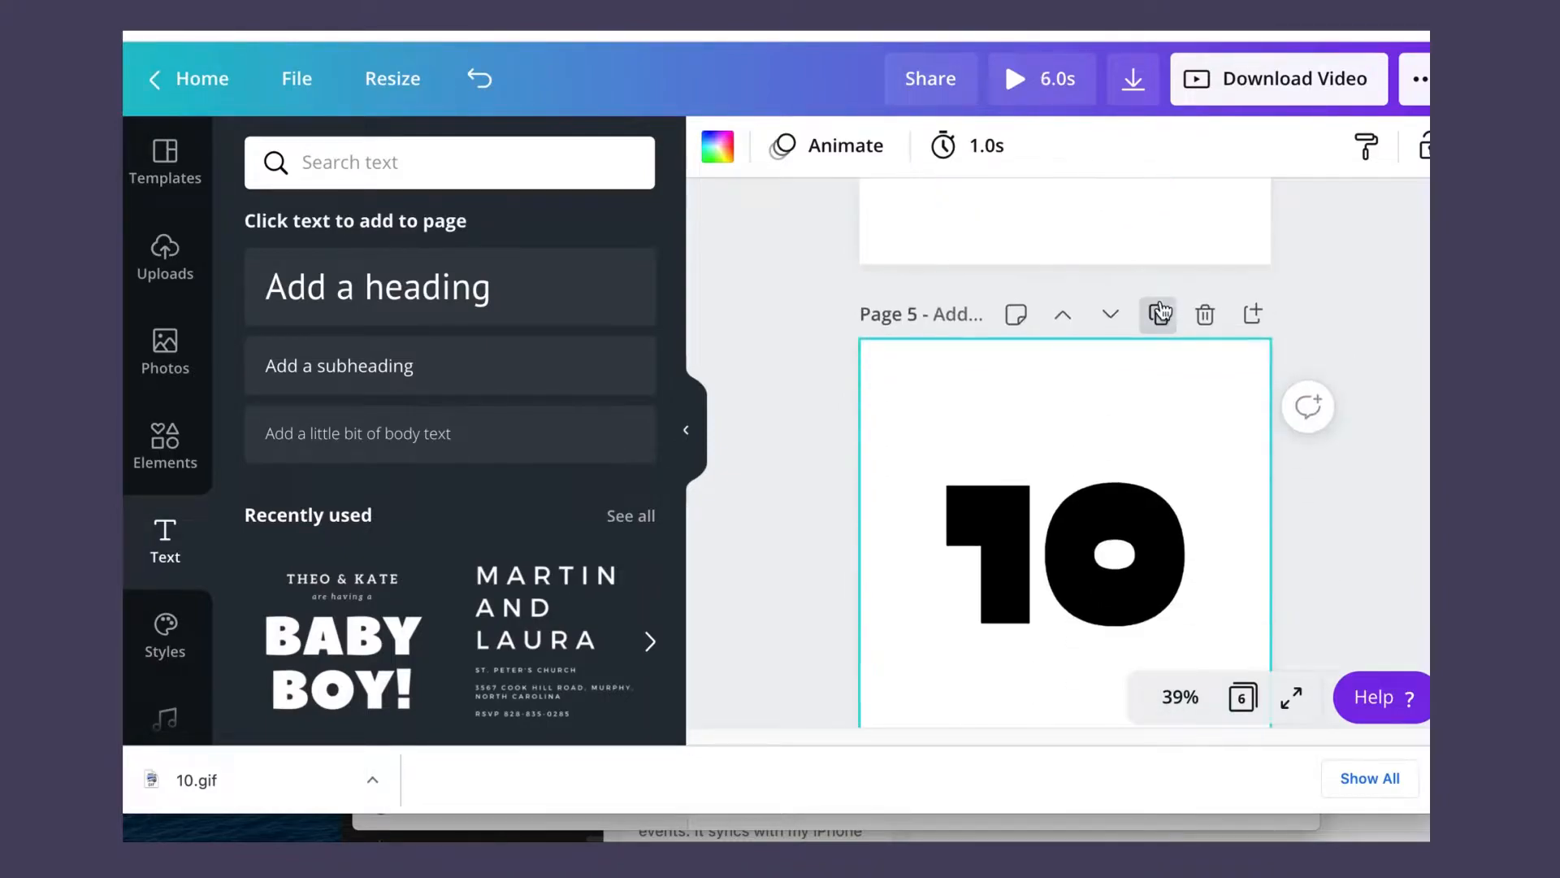
click(1157, 315)
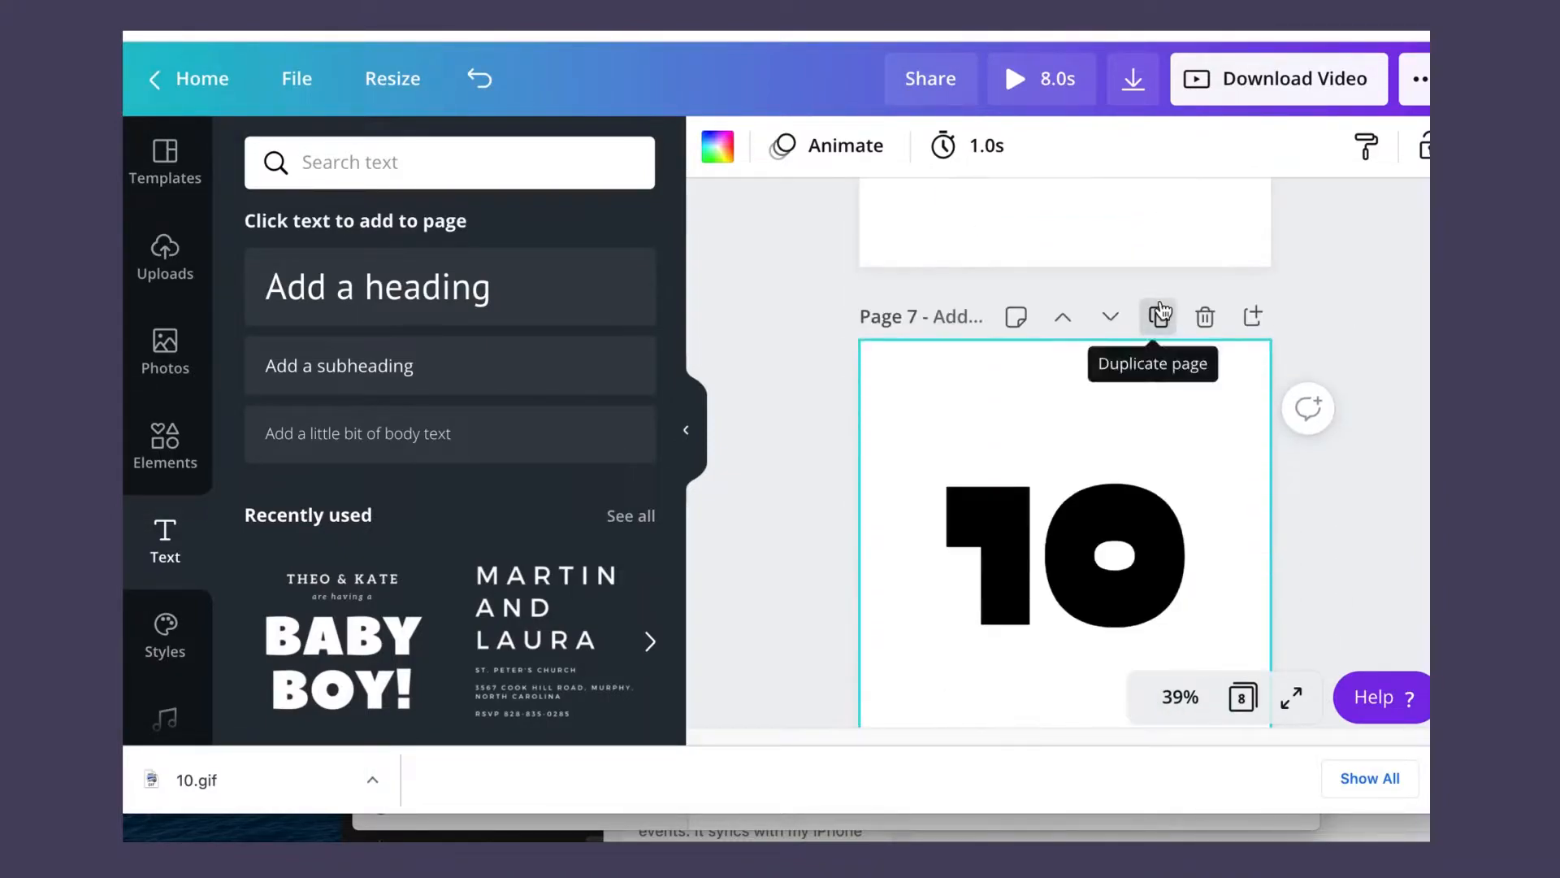
click(1158, 316)
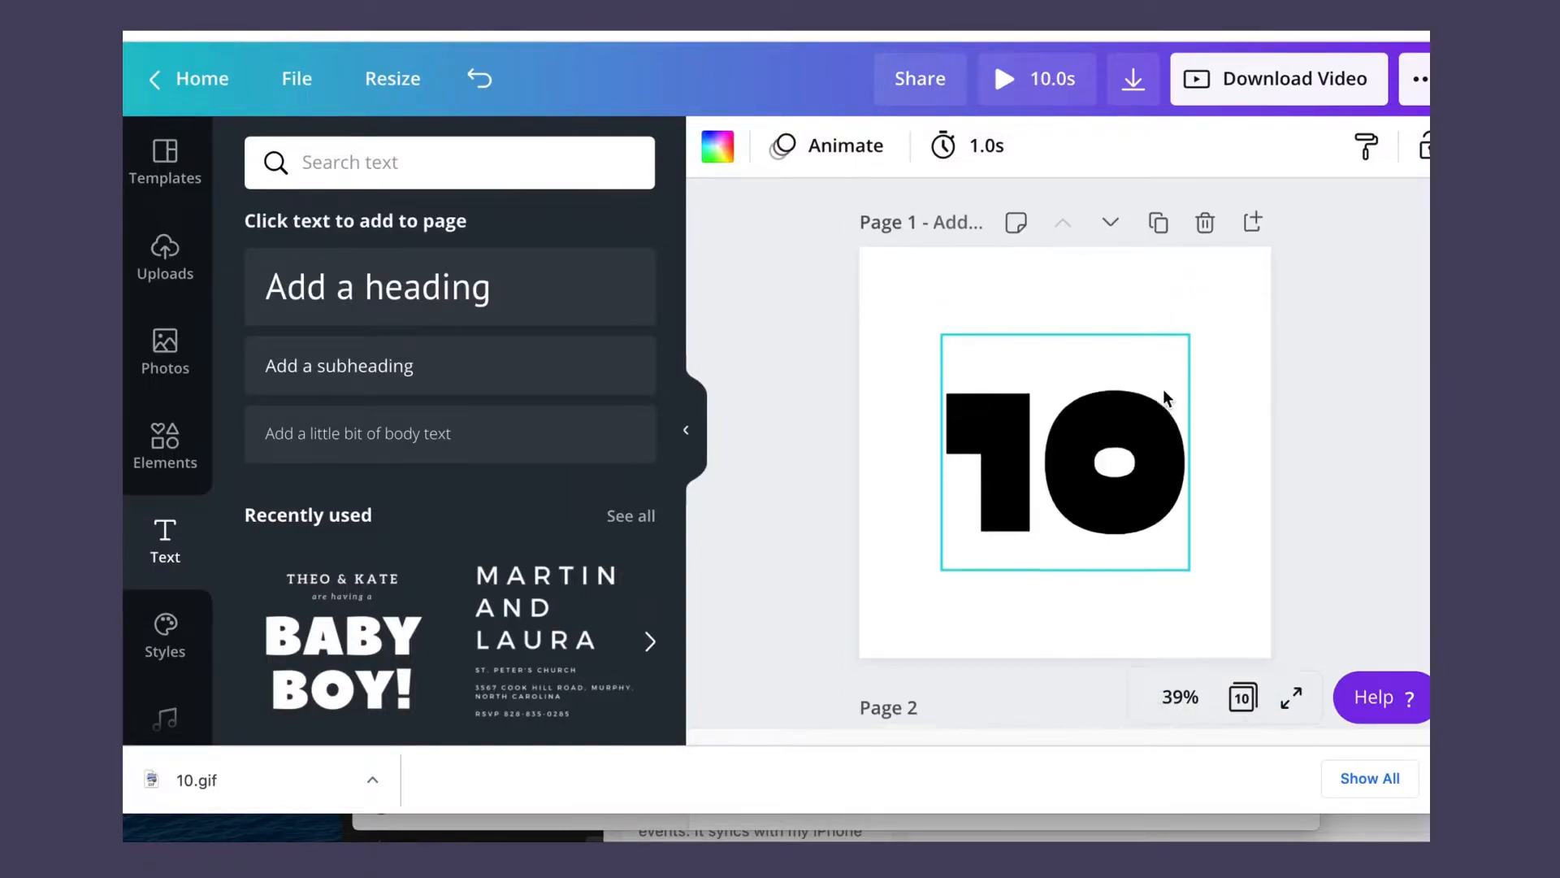
- Retype the pages' numbers to count down from 10, ending with page 11 showing 1
click(1064, 452)
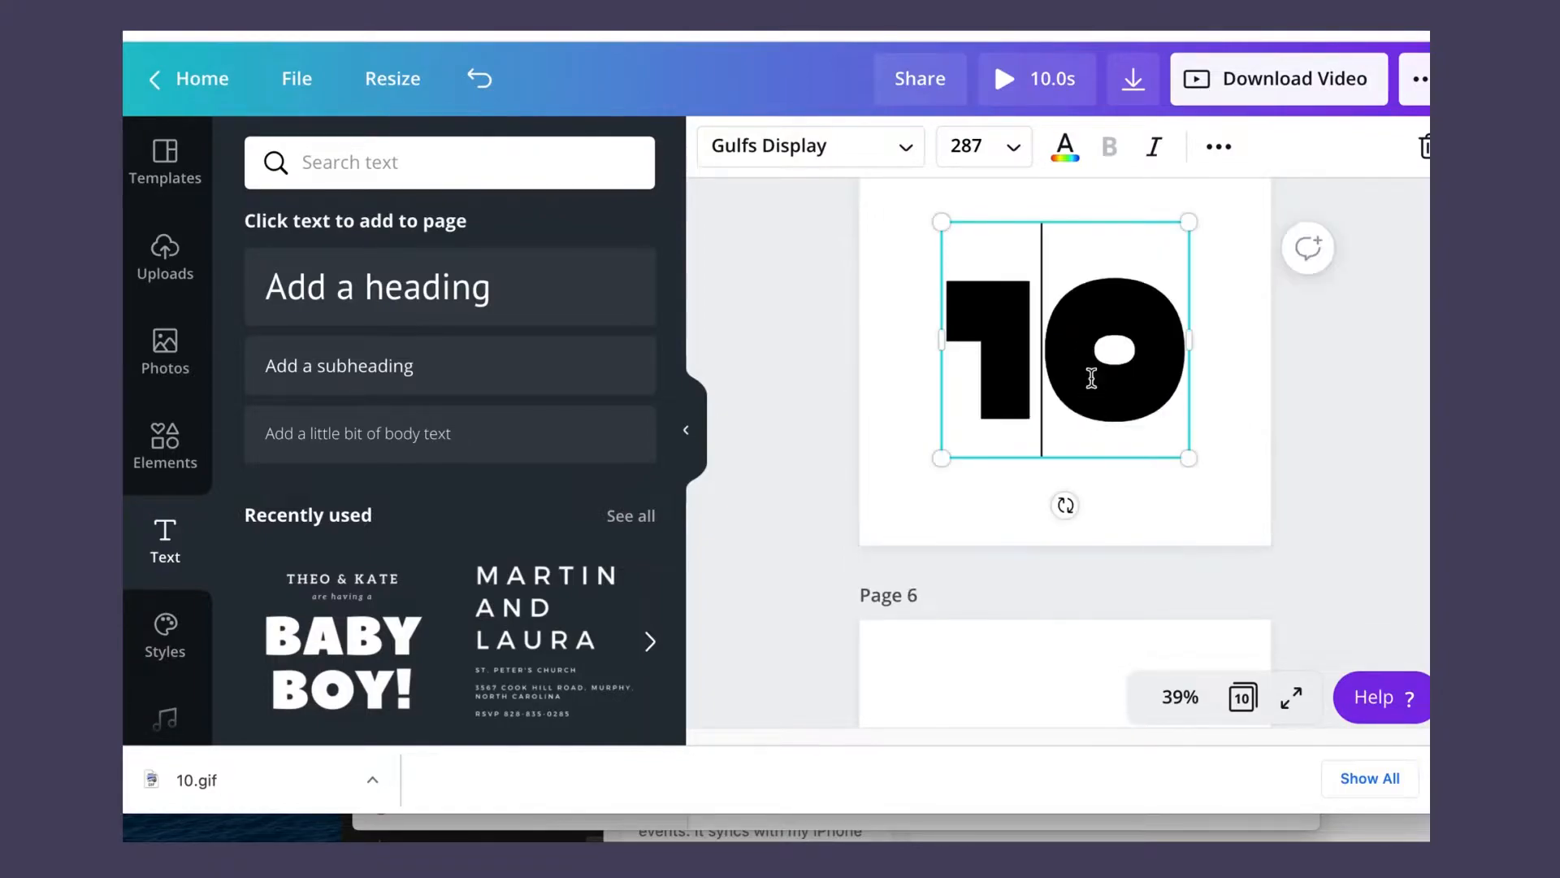
scroll(down, 3)
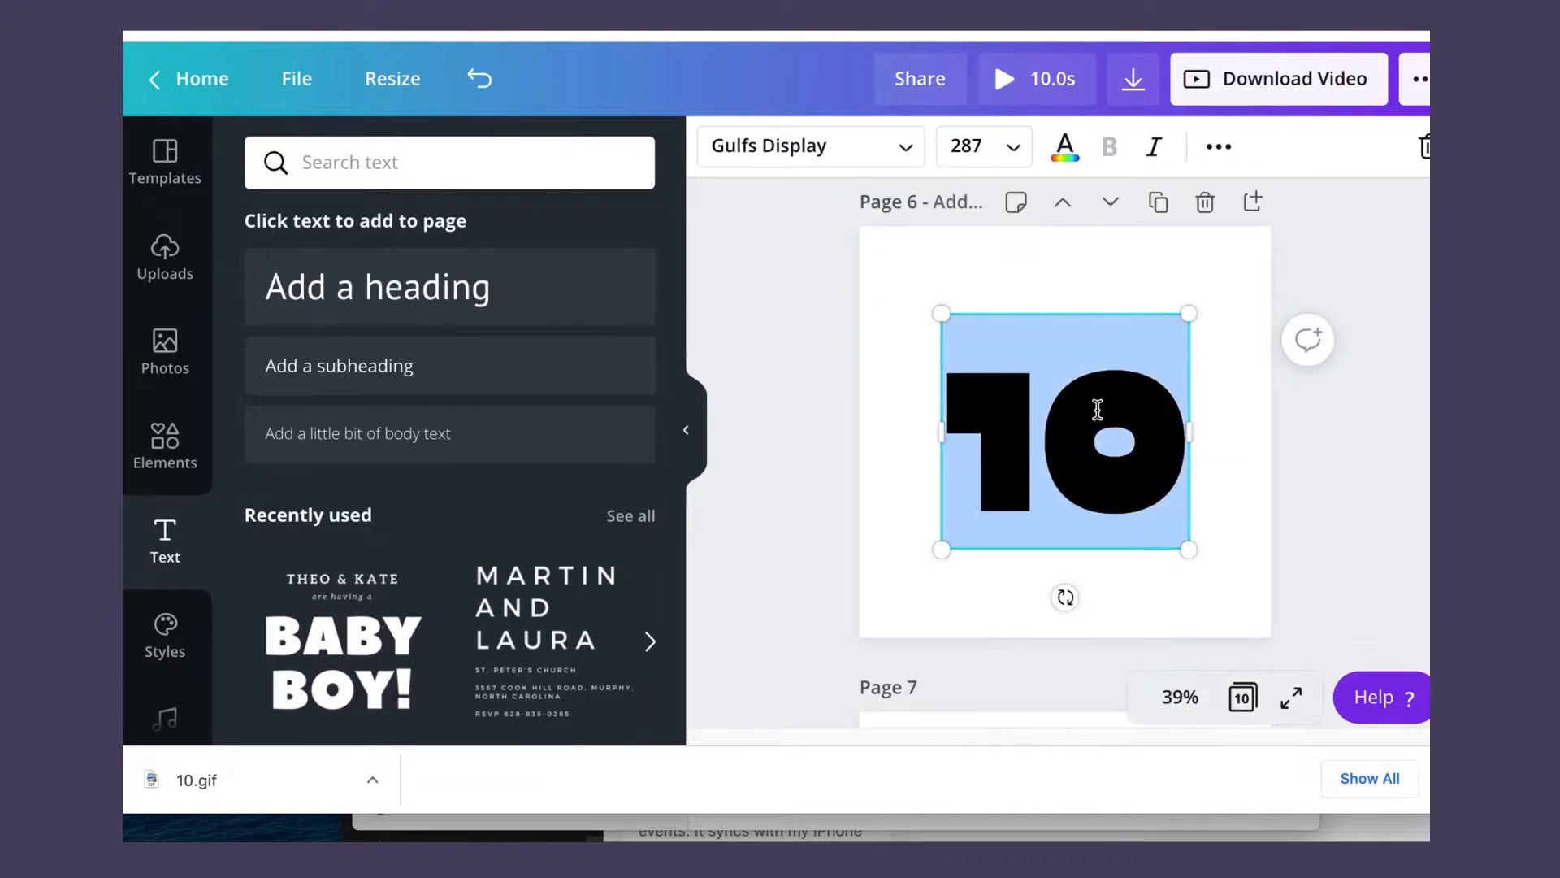
scroll(down, 3)
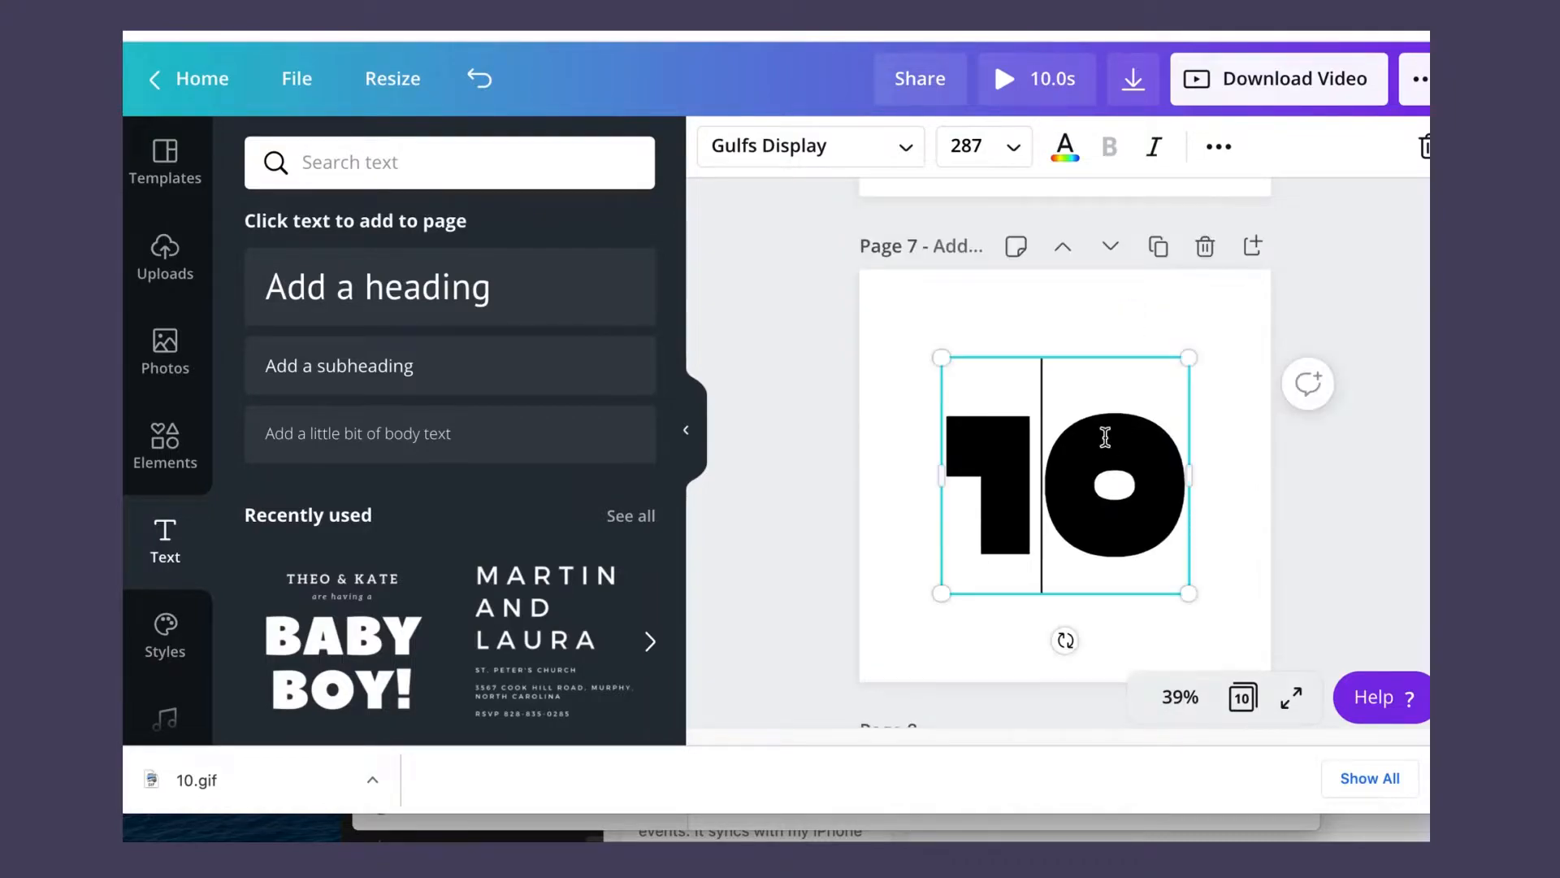
scroll(down, 3)
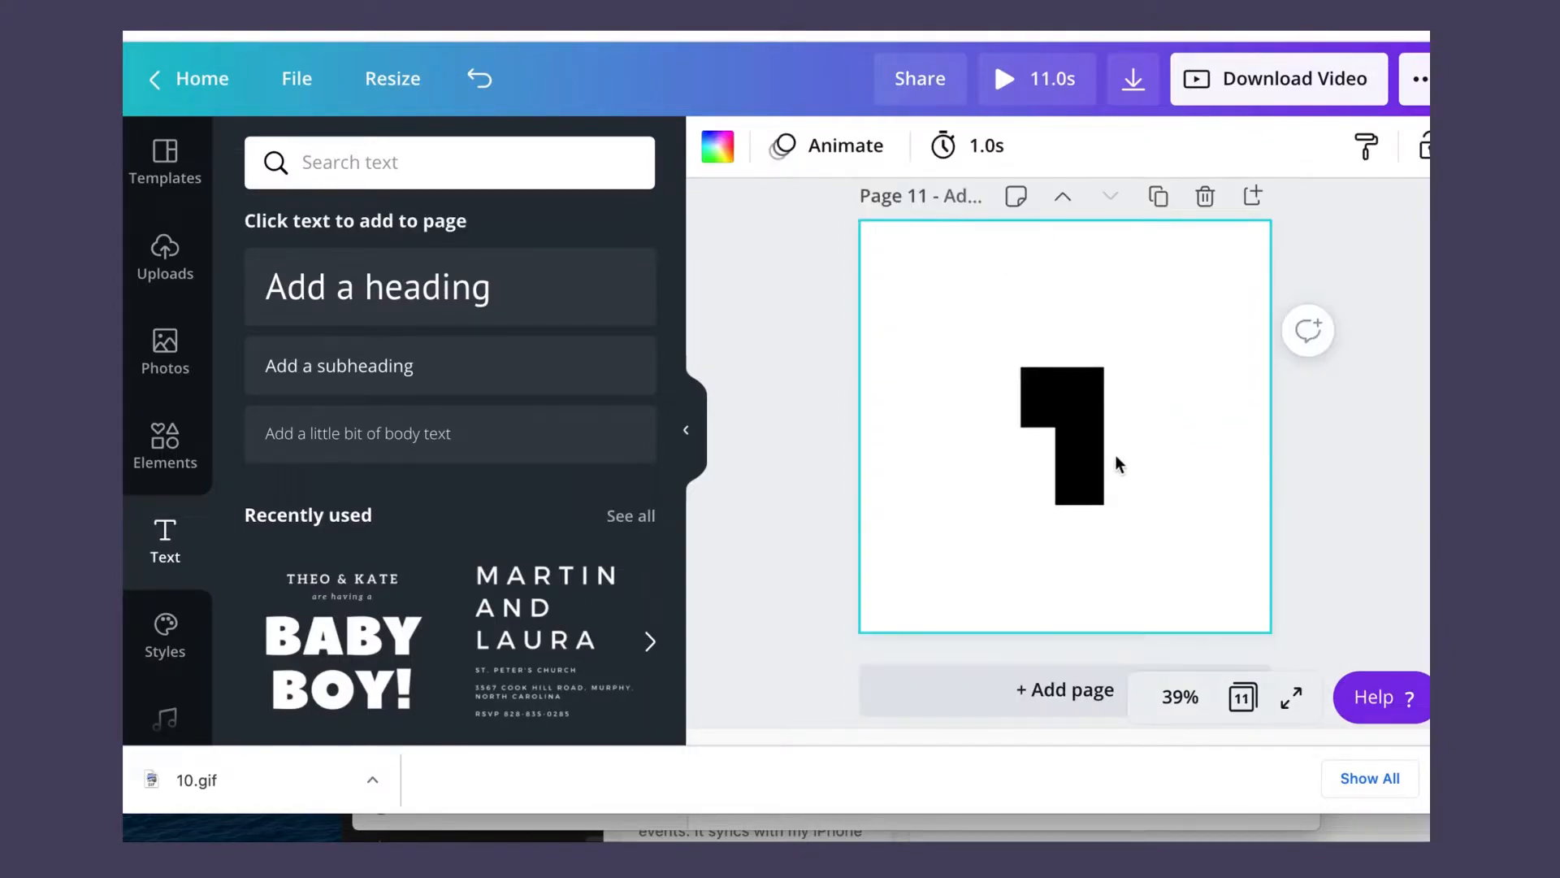
- Delete the number from page 11 and open the Elements library
click(1063, 438)
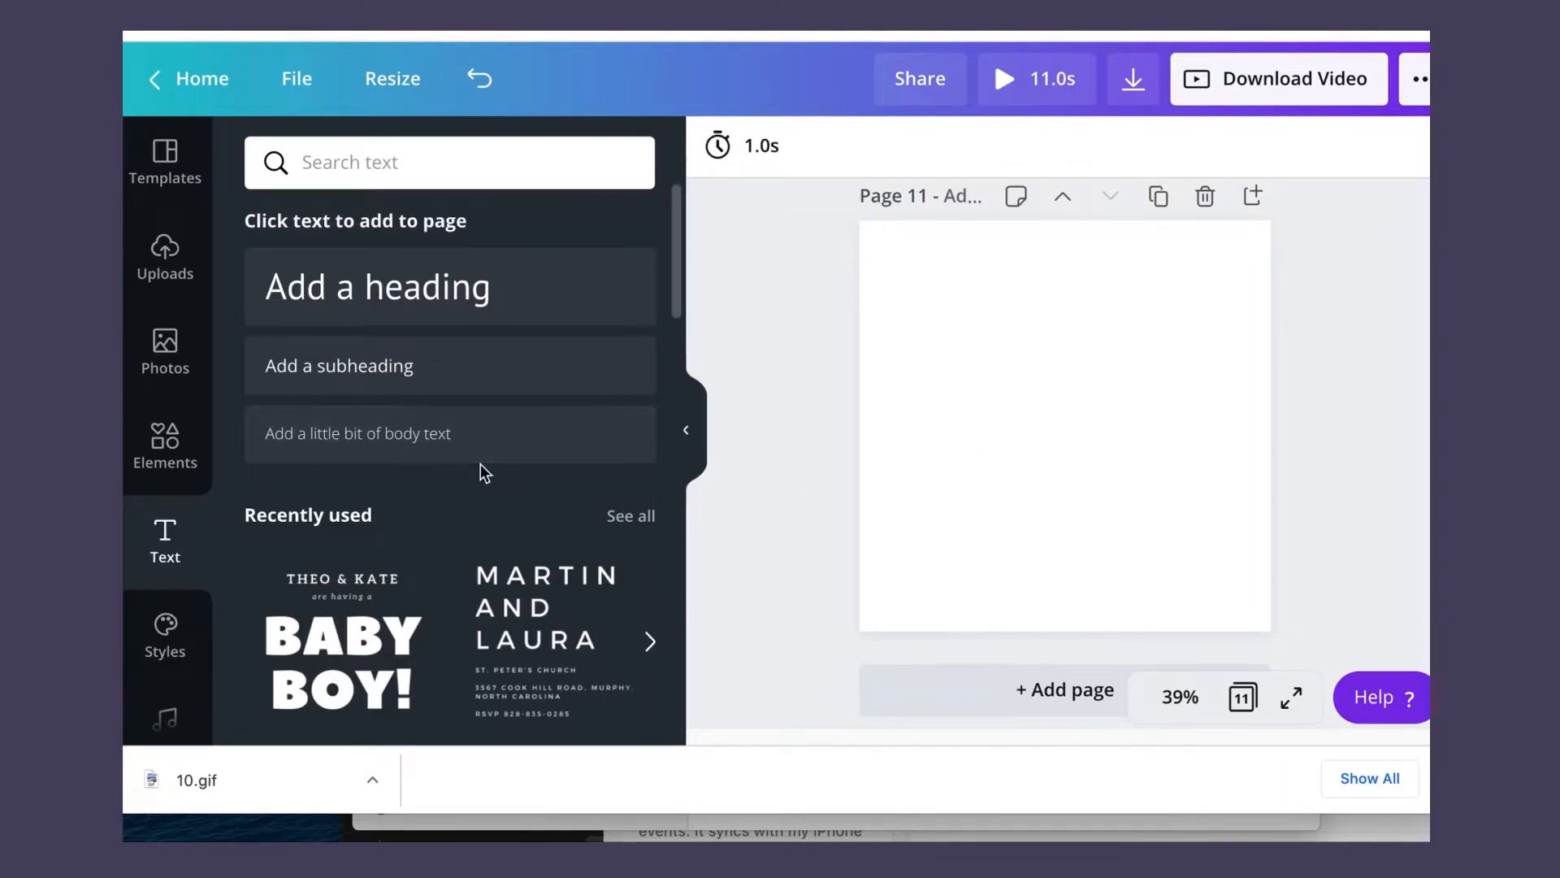
click(164, 442)
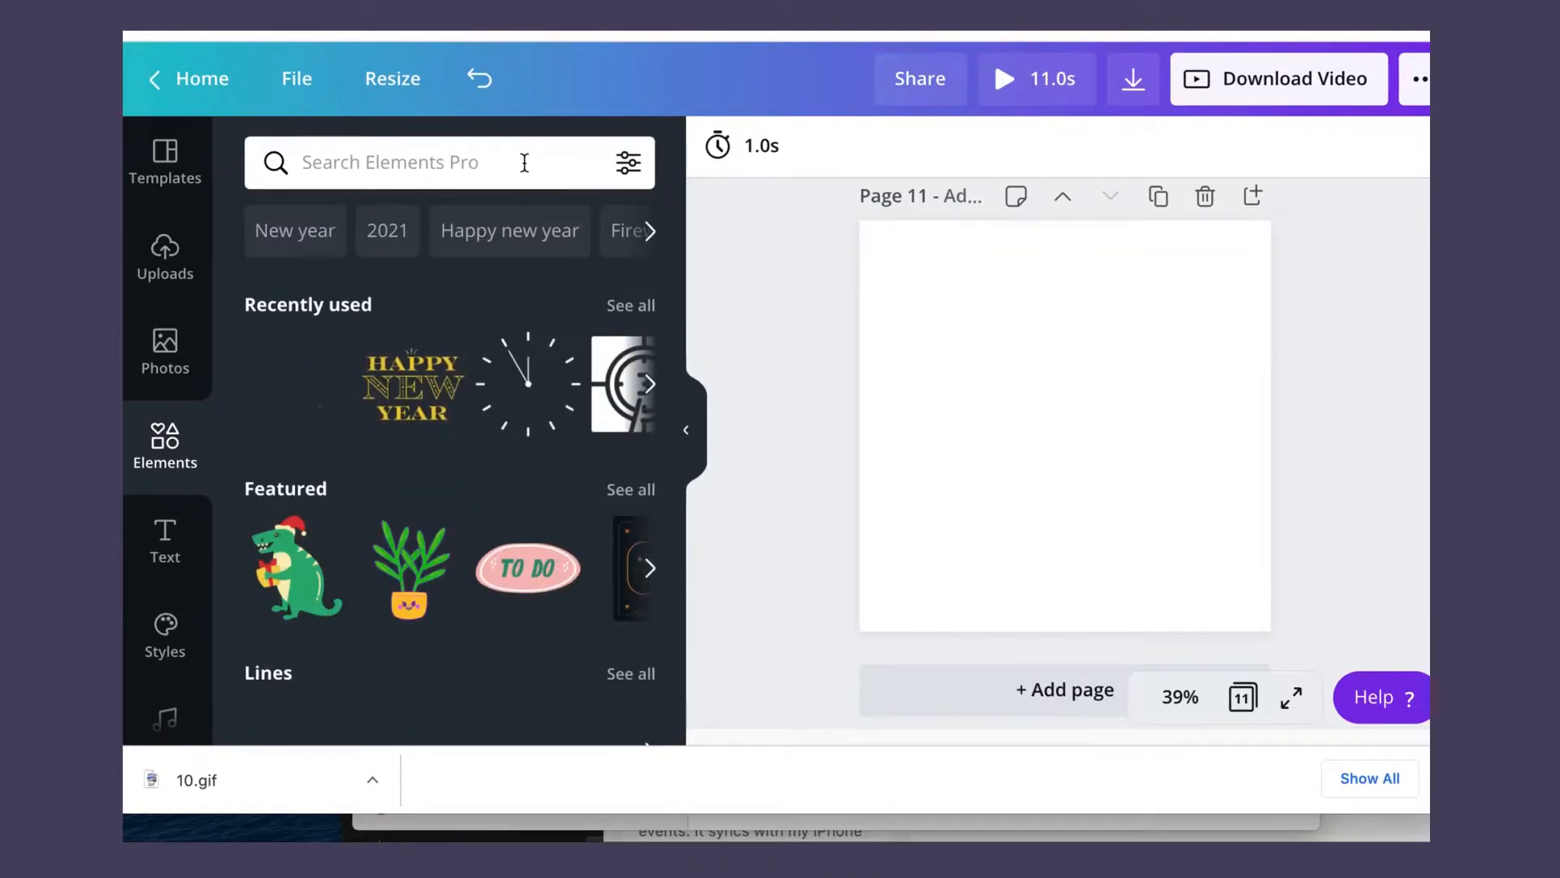
- Search 'fire stick' and place a firework sticker above HAPPY NEW YEAR on page 11
click(448, 163)
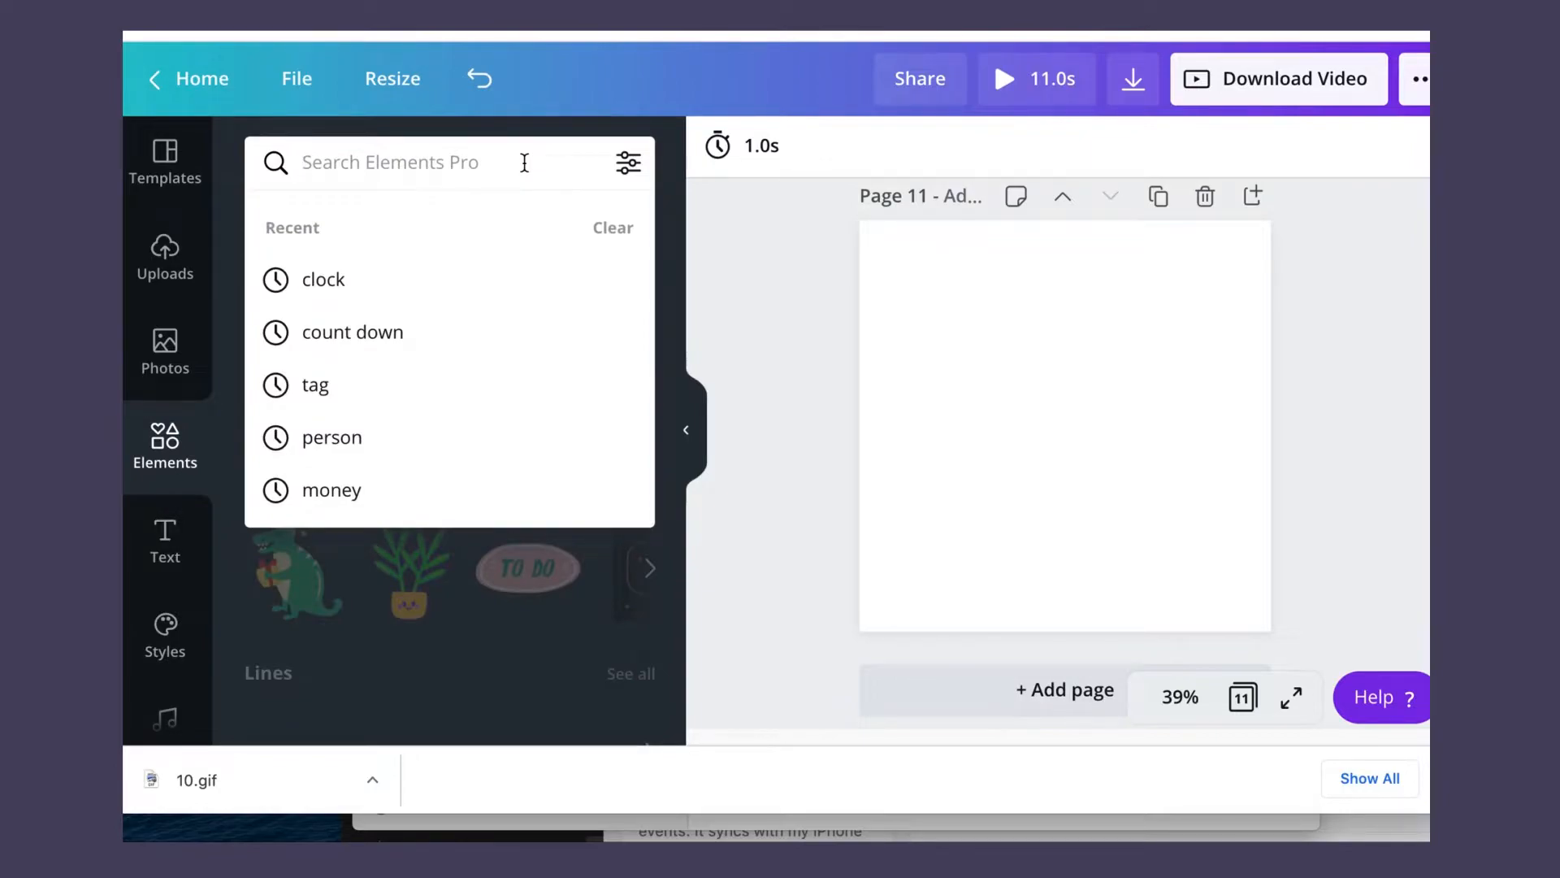
text(firework)
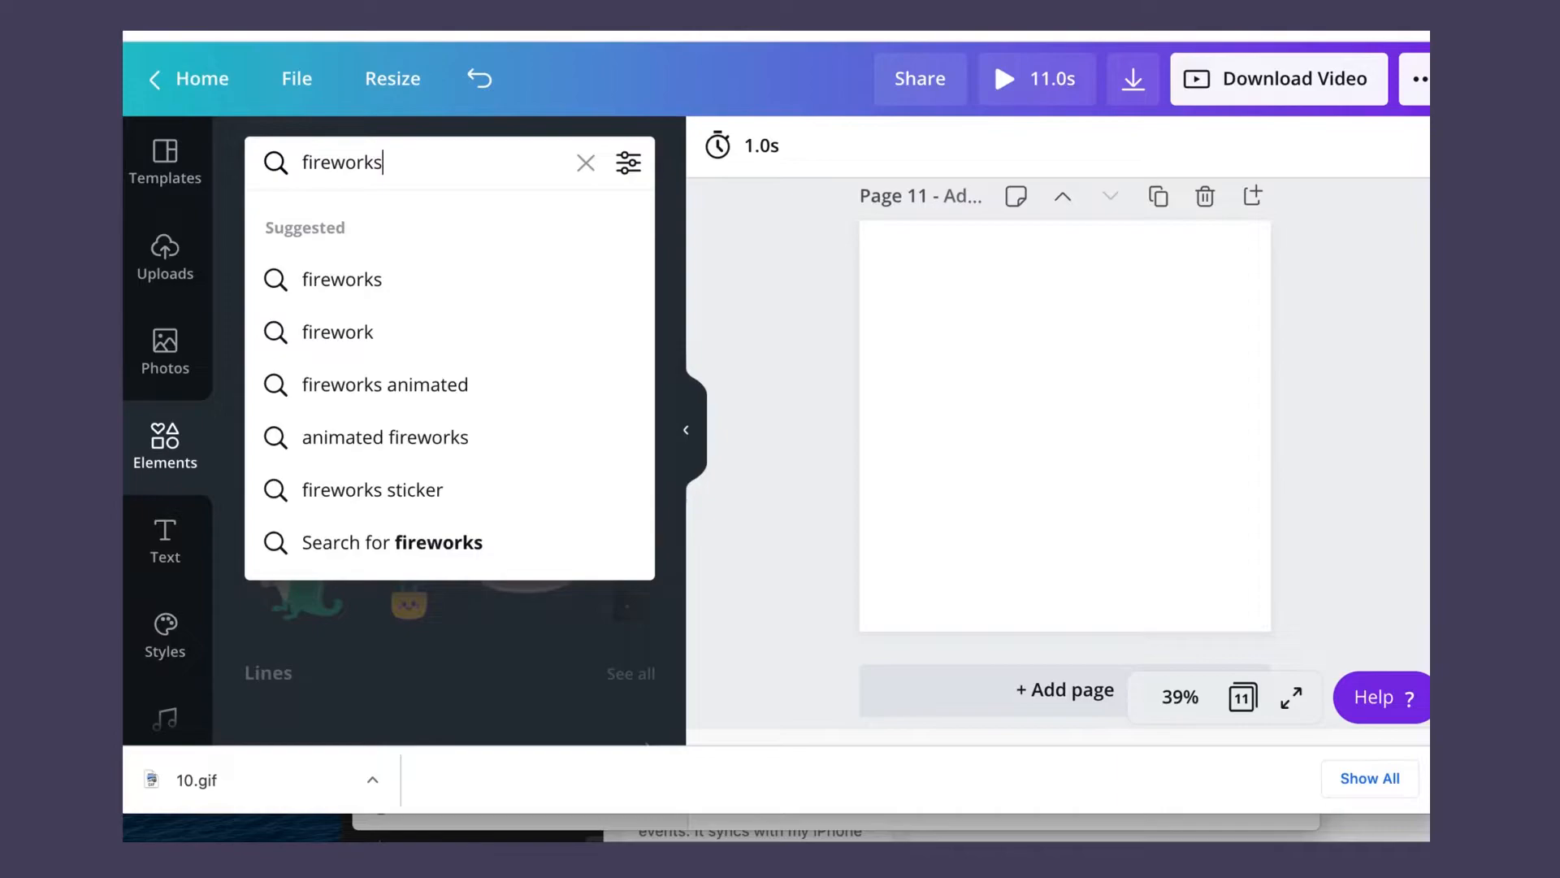
text(stick)
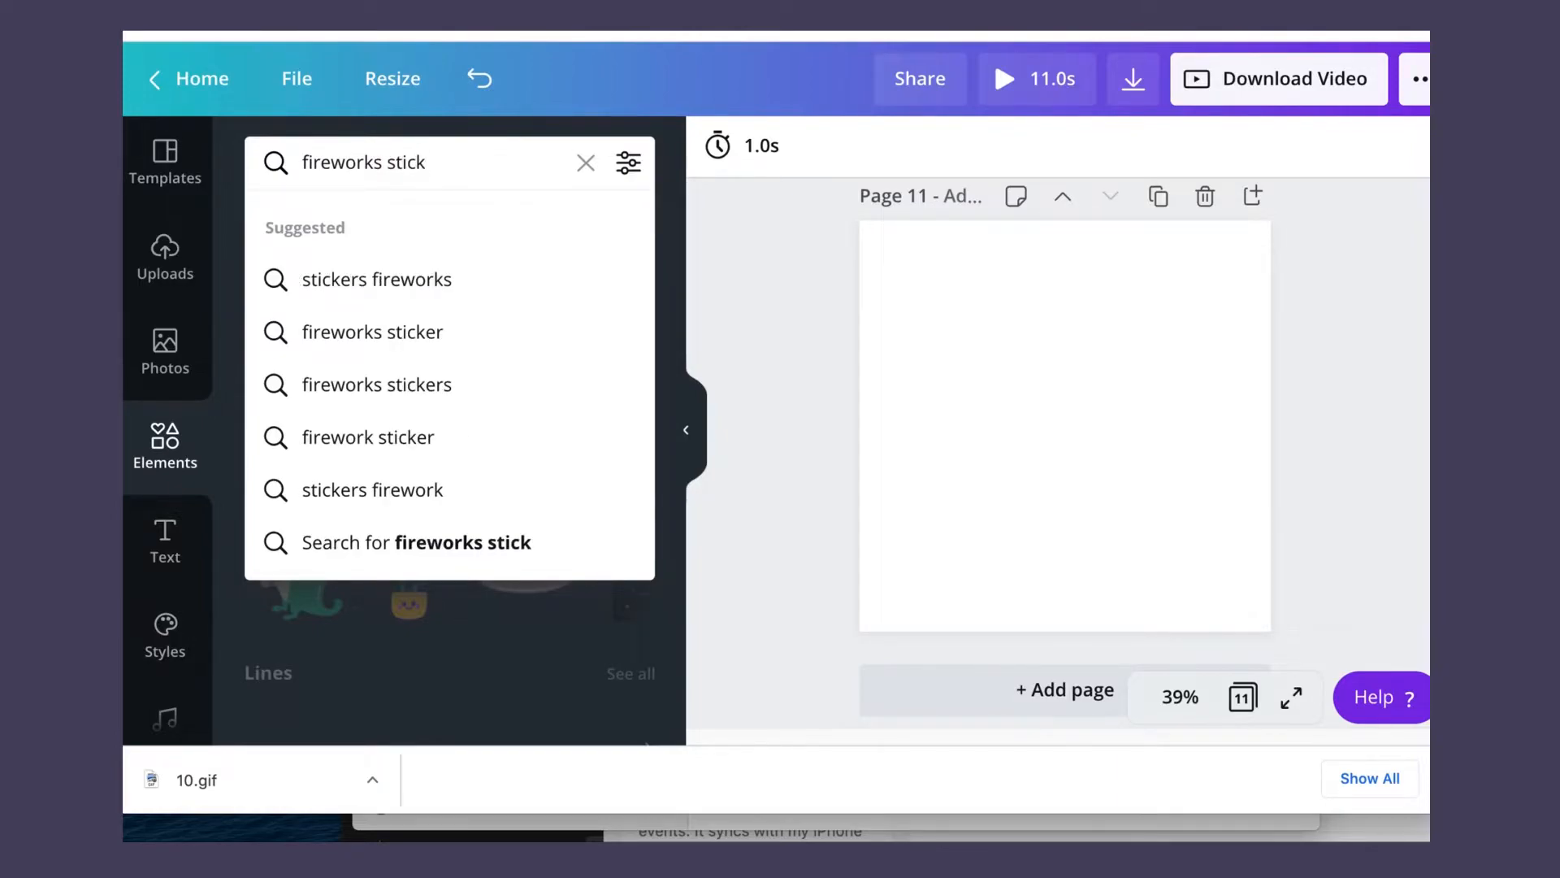
click(377, 280)
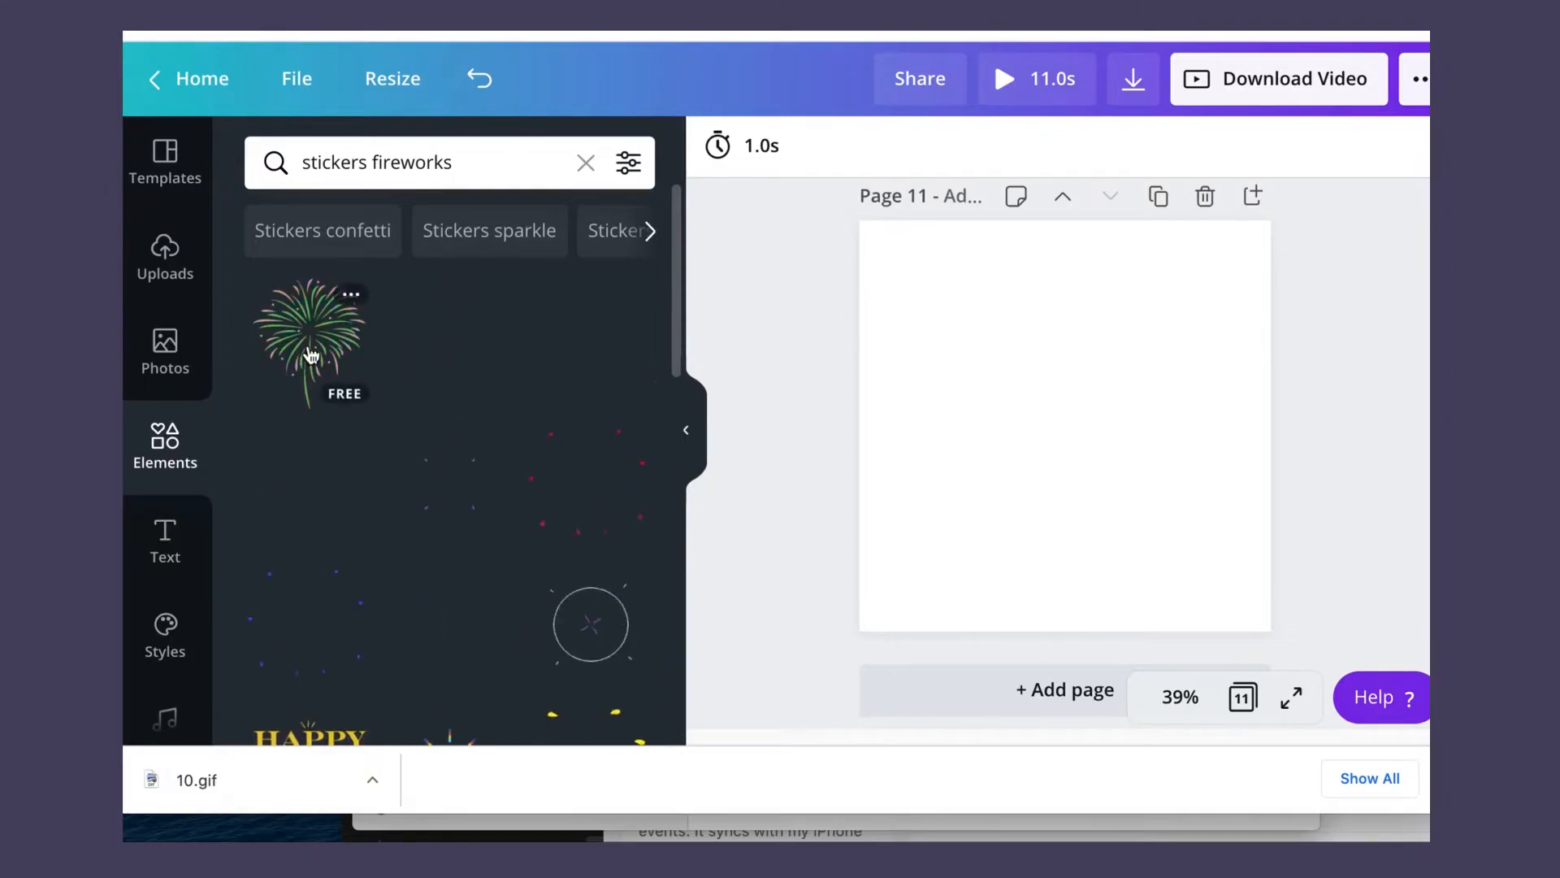
click(310, 338)
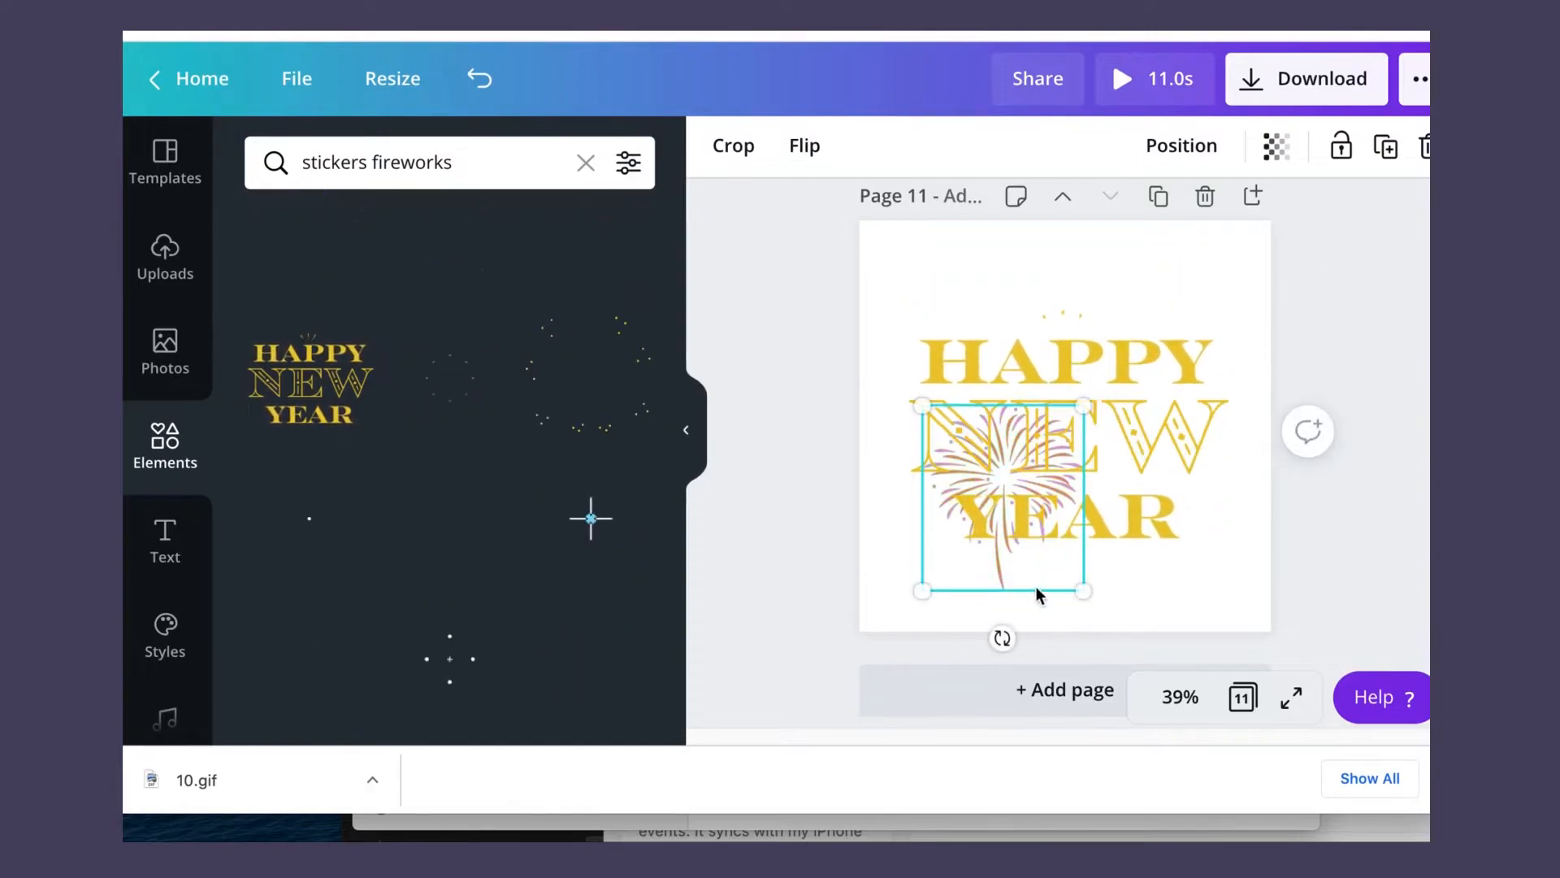
drag(1002, 488, 1062, 288)
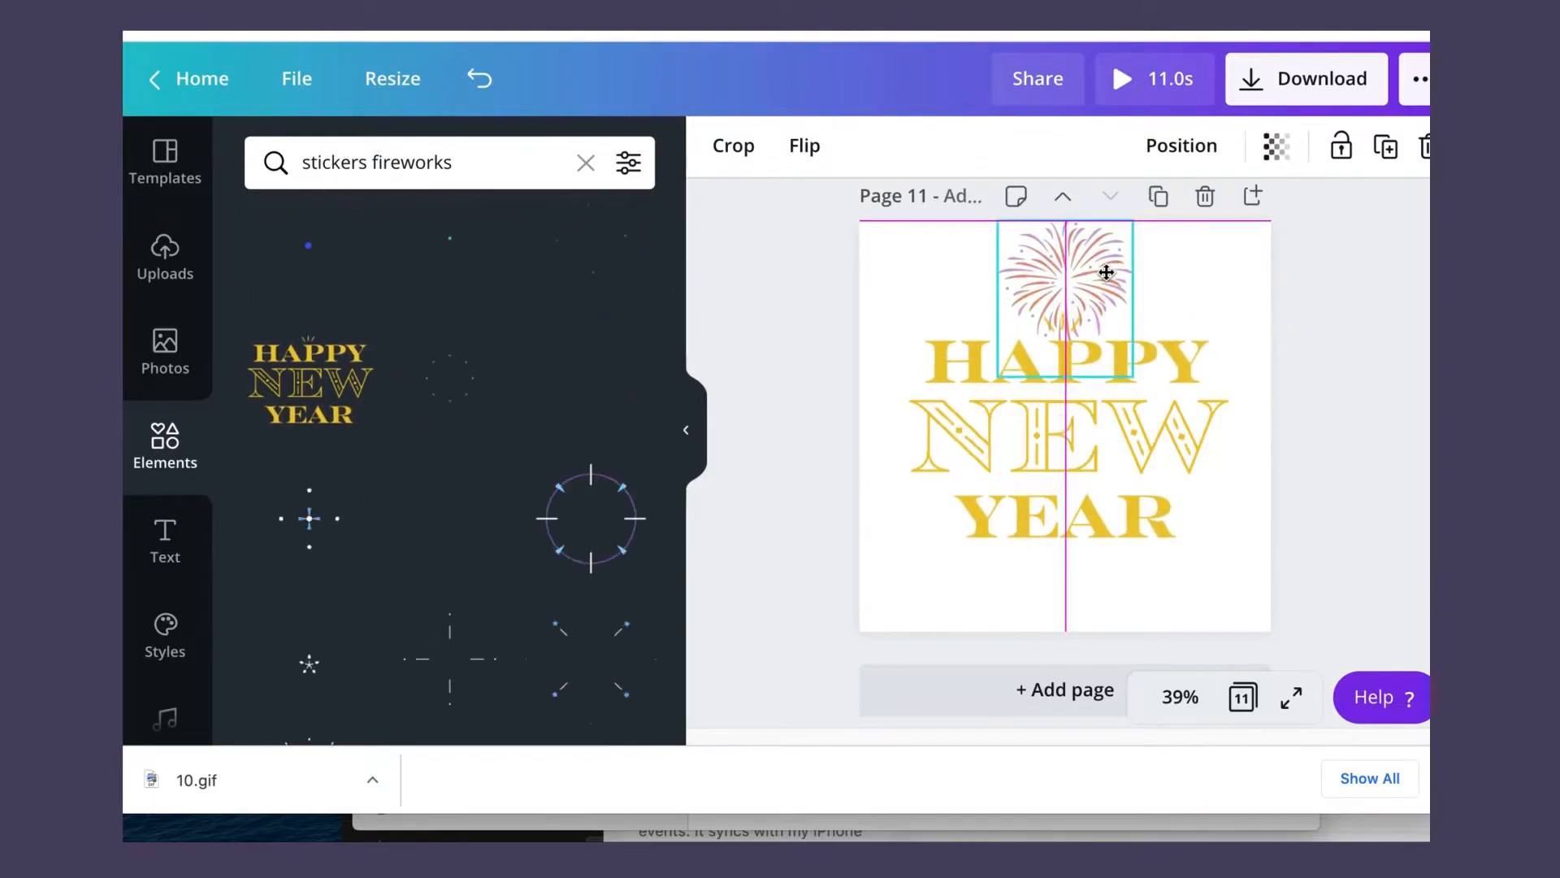
click(1064, 294)
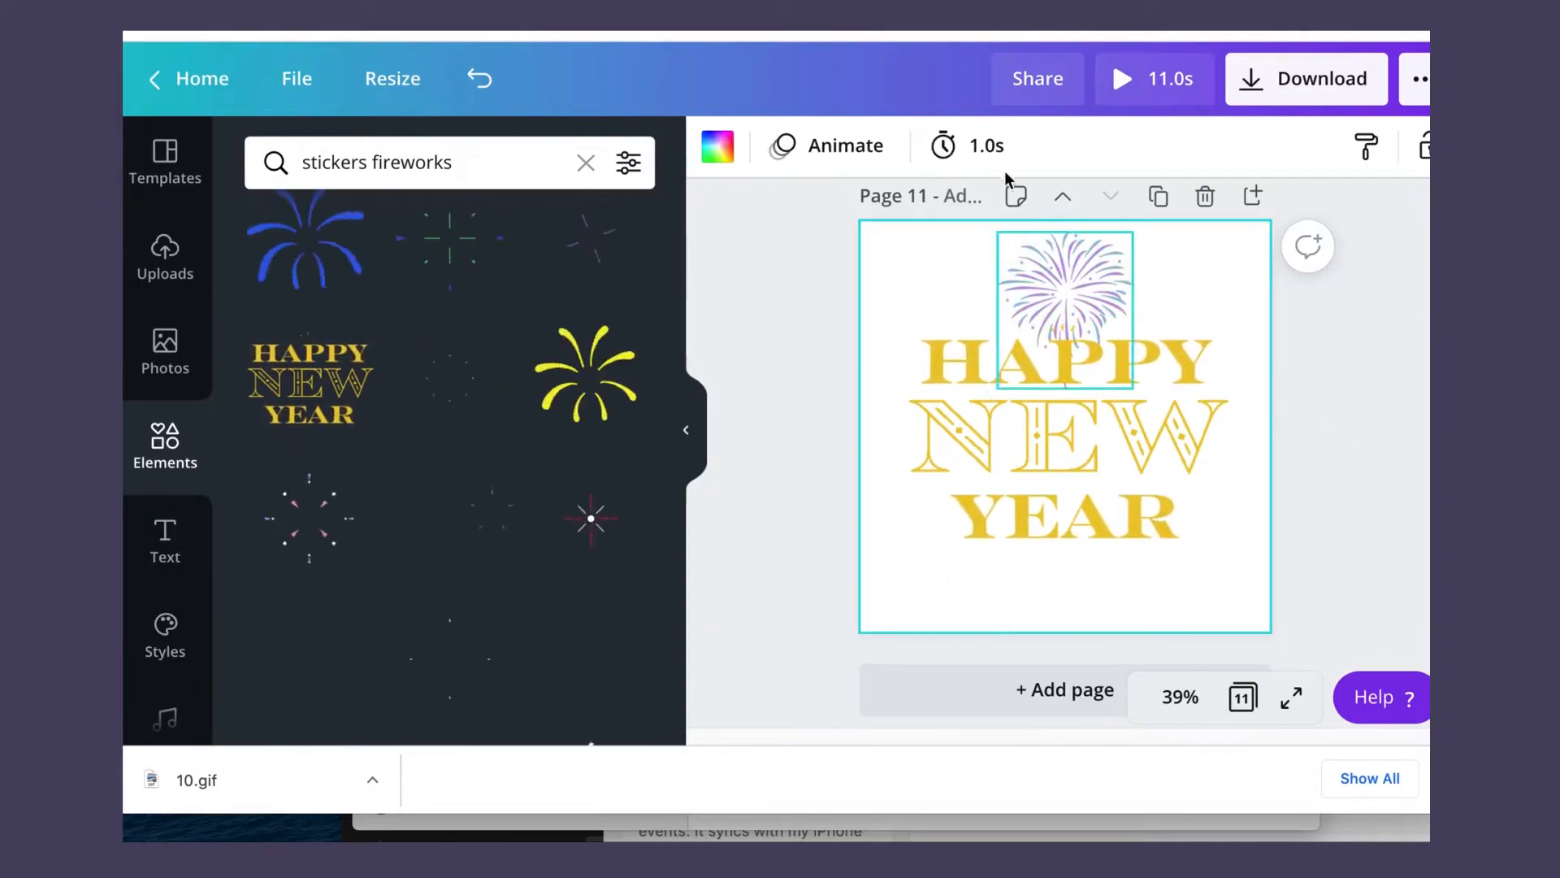
click(966, 146)
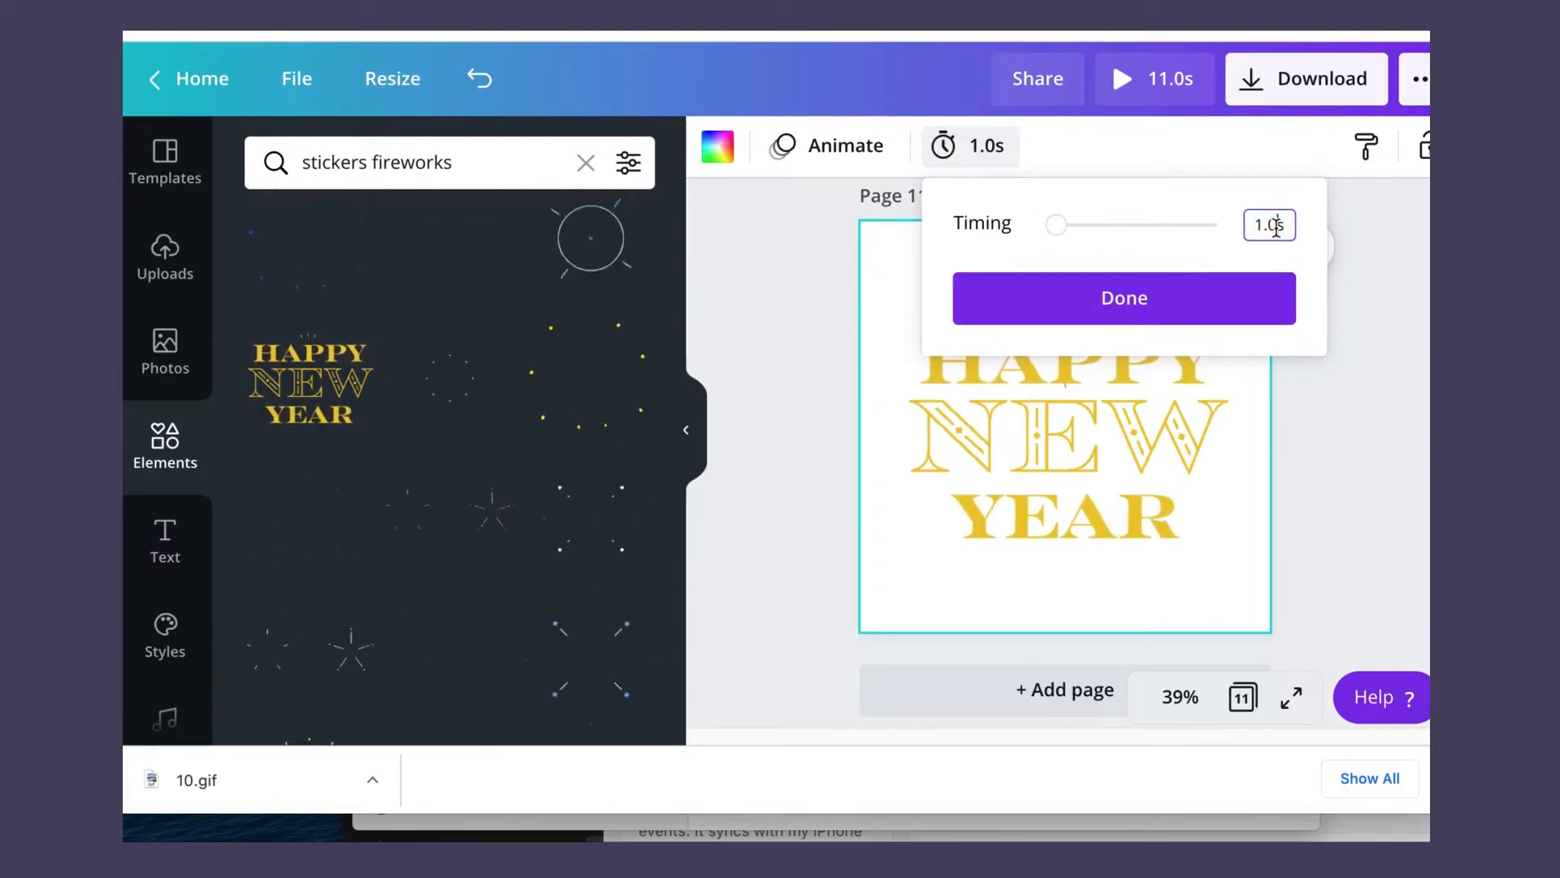
- Enter 3 seconds as the final page's timing and confirm
text(3s)
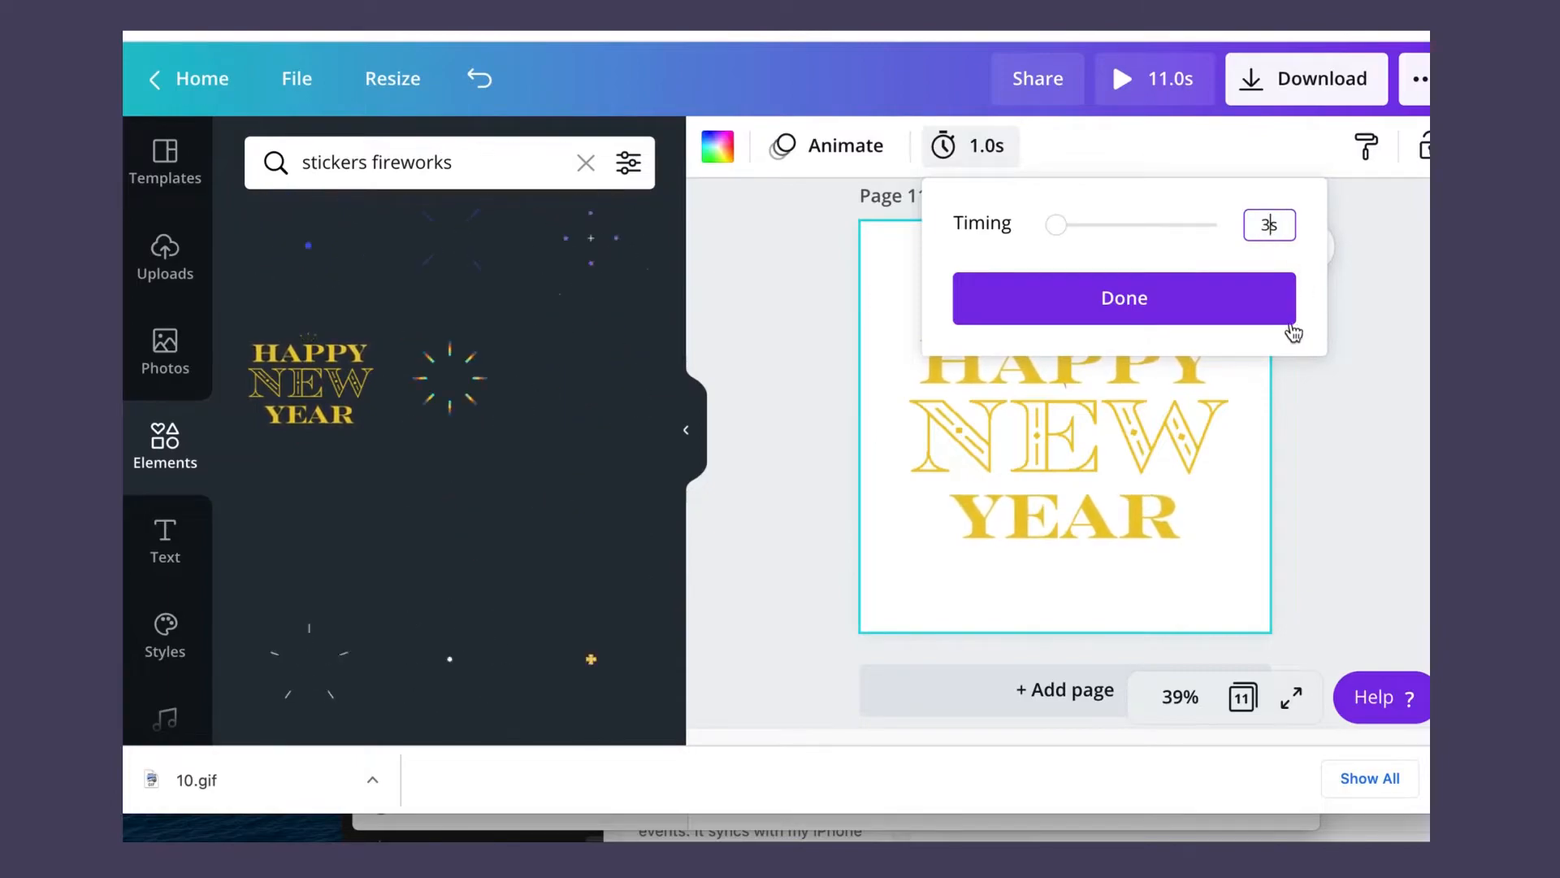
click(1123, 297)
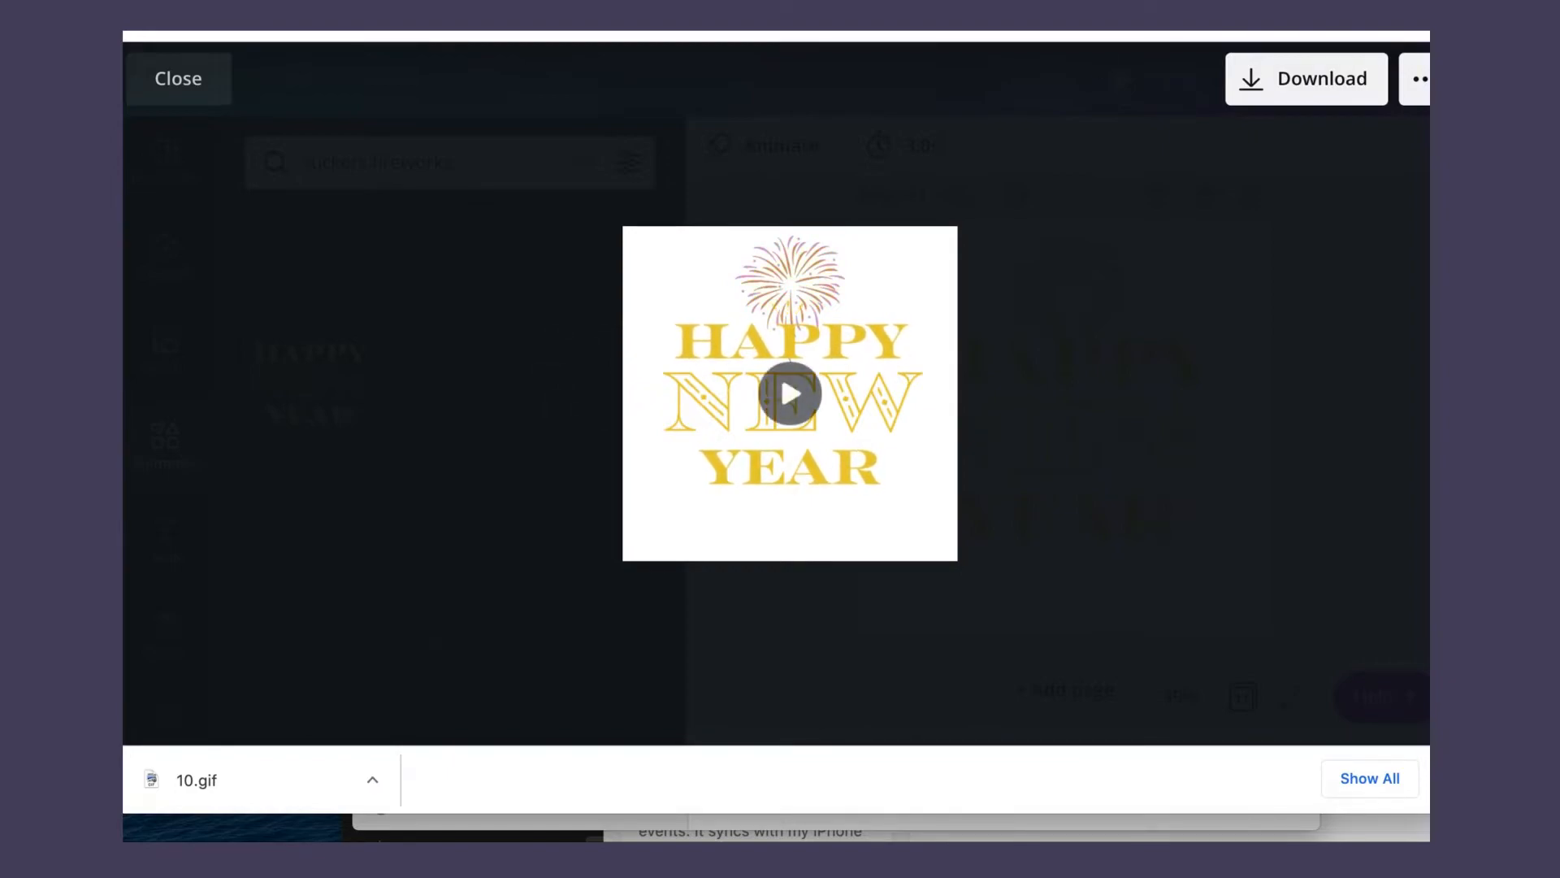
- Close the preview and download all 11 pages as a GIF
click(177, 78)
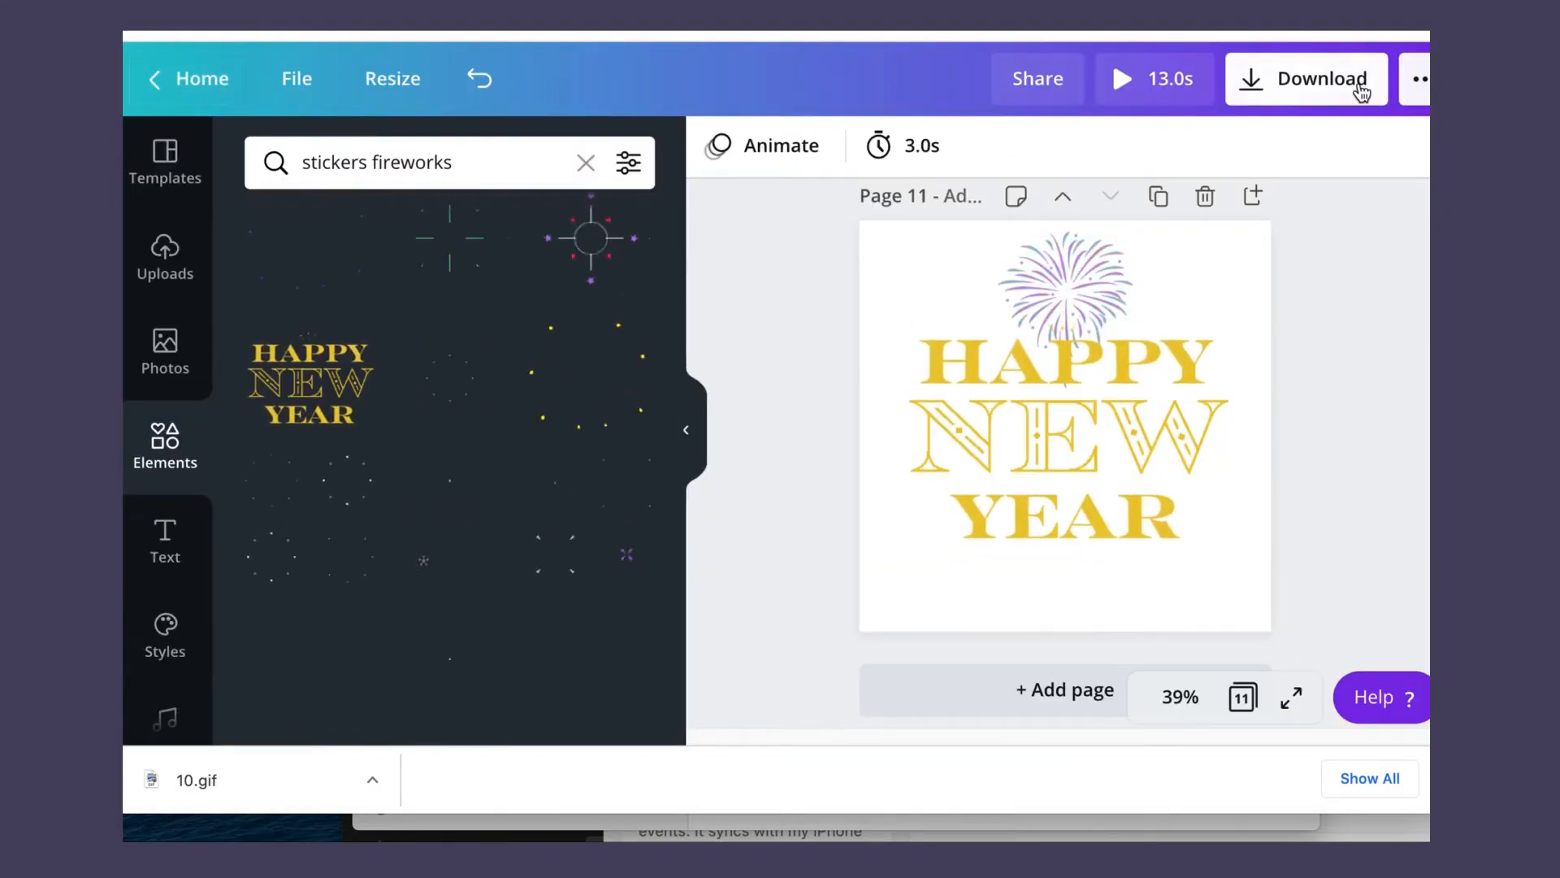
click(1307, 79)
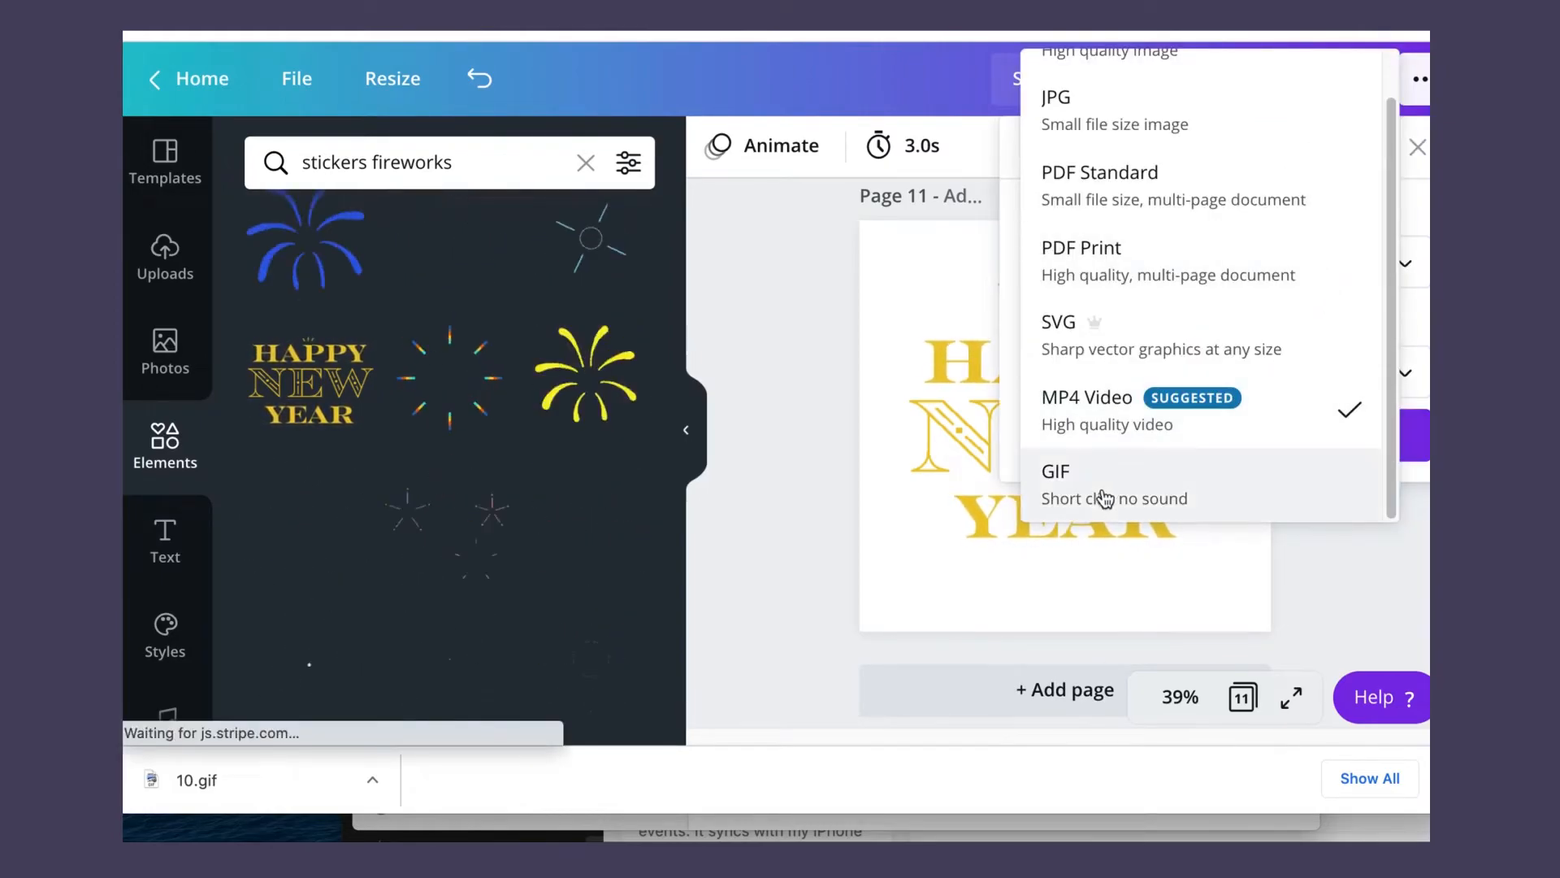
click(1055, 471)
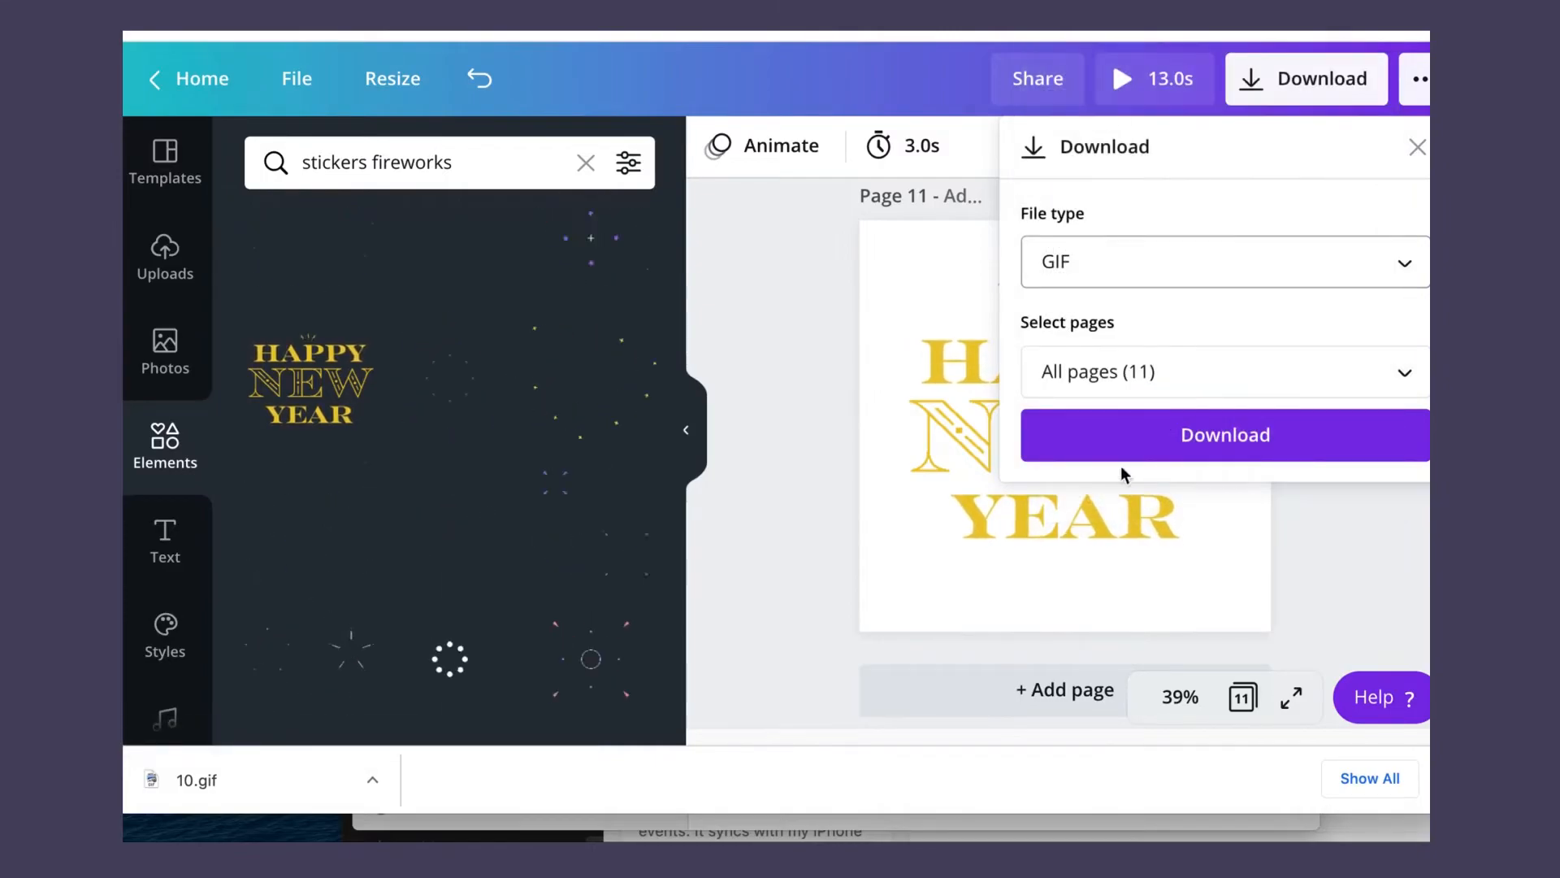
click(1225, 435)
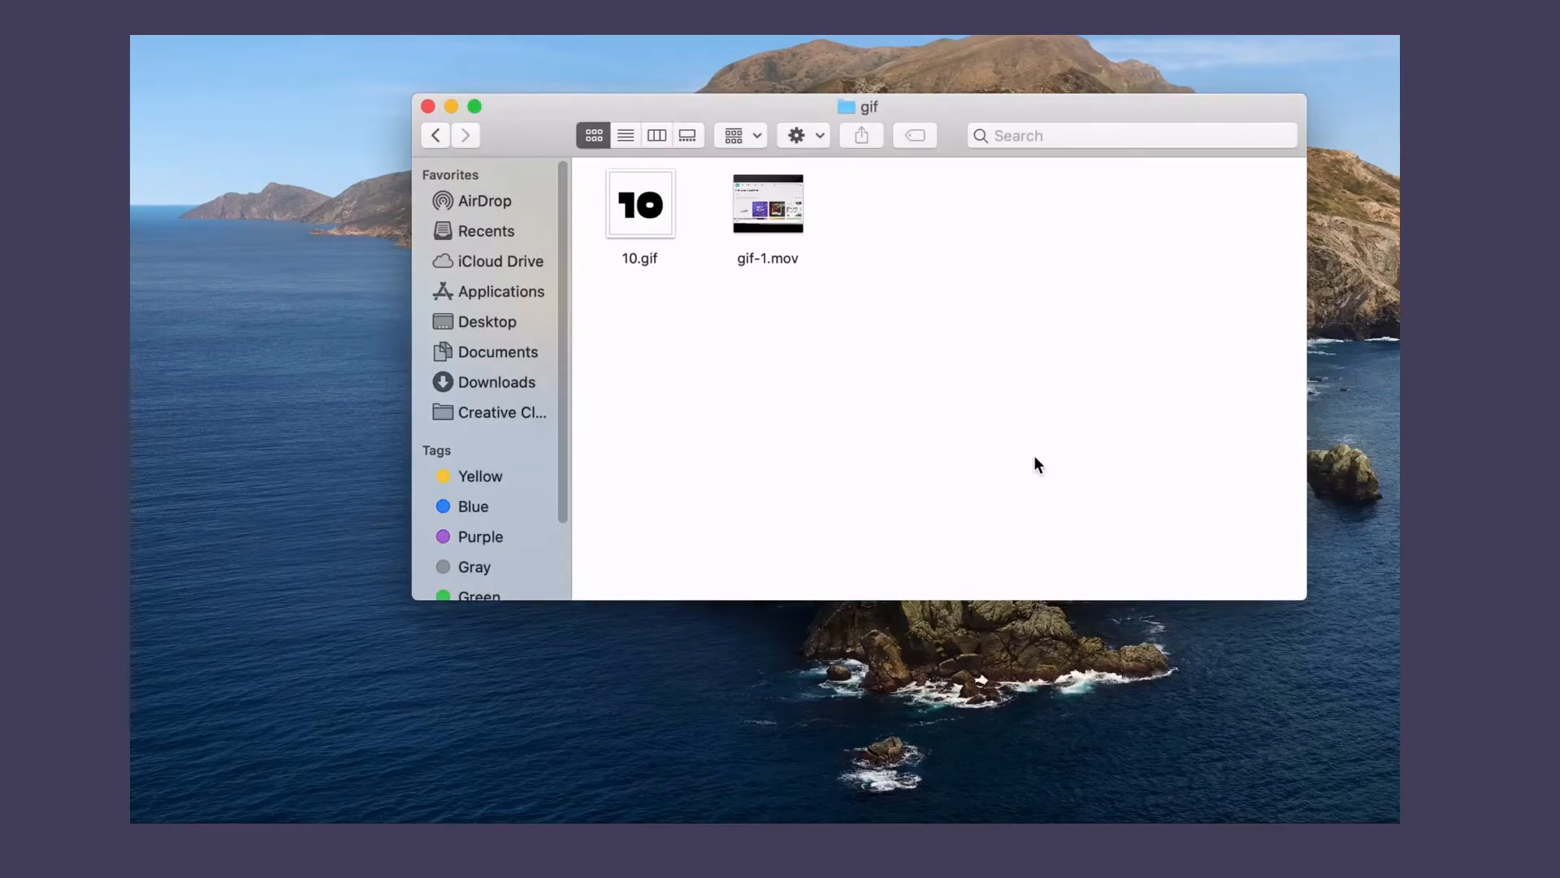
- Right-click 10.gif in the Finder gif folder
right_click(638, 204)
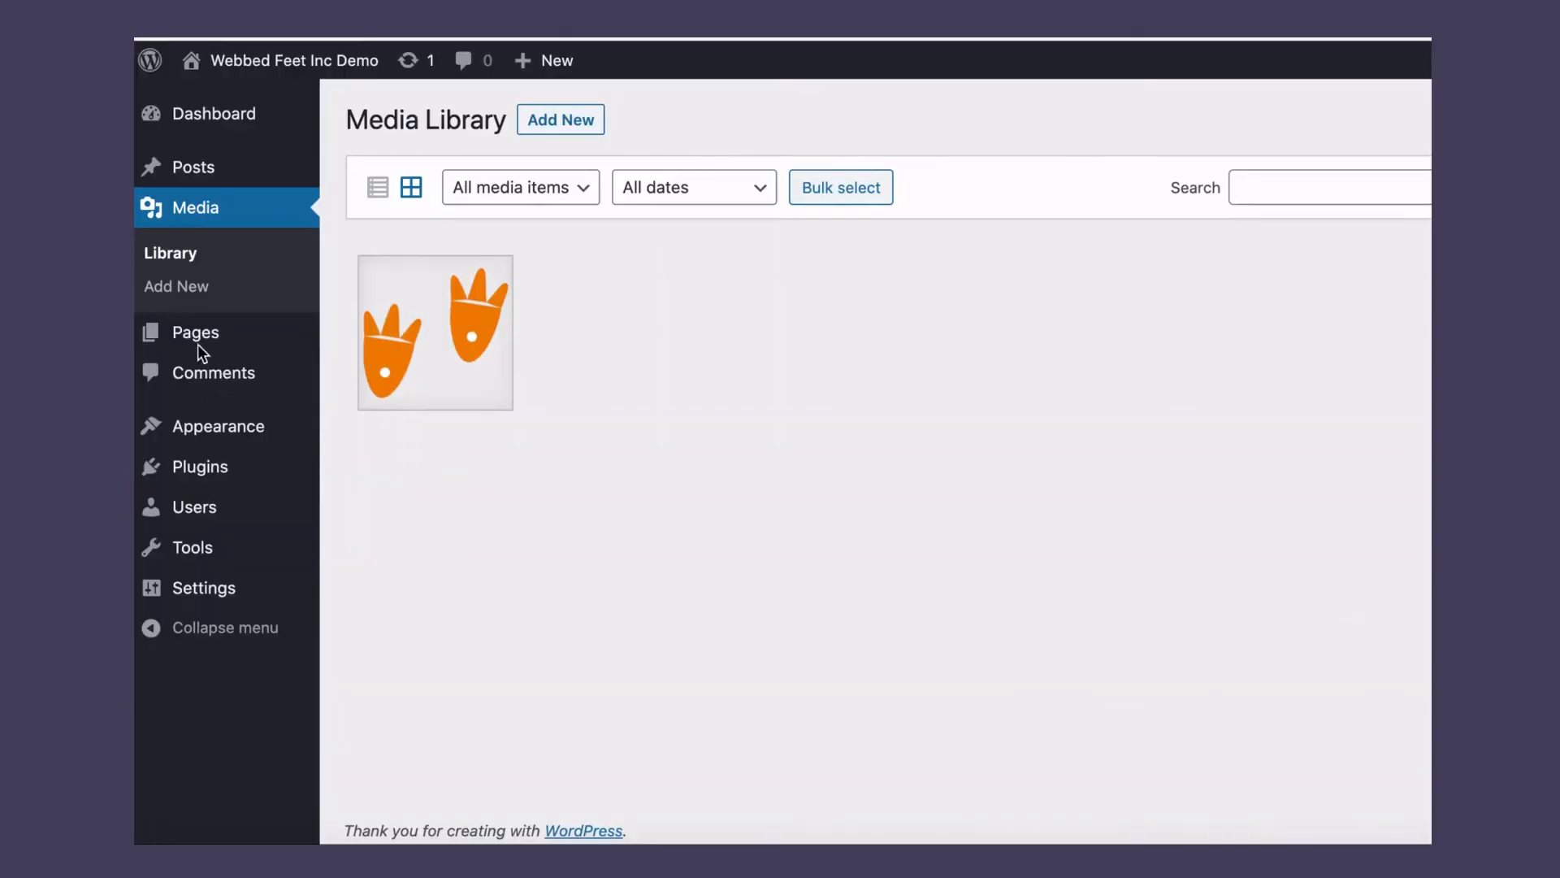
mouse_move(195, 331)
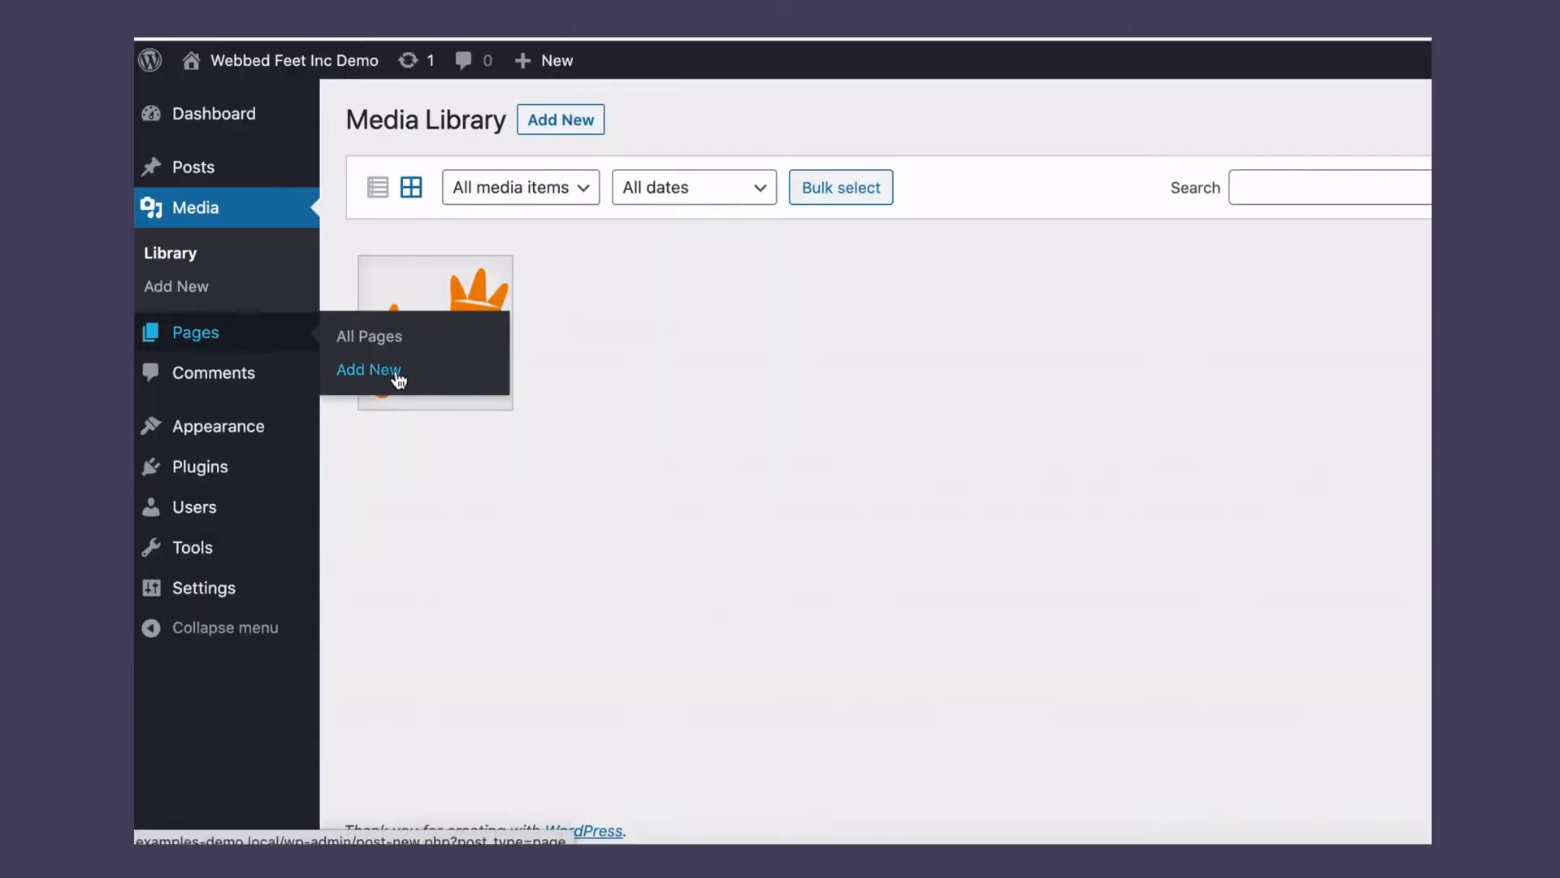
- Start a new WordPress page titled 'Gif from Canva'
click(368, 369)
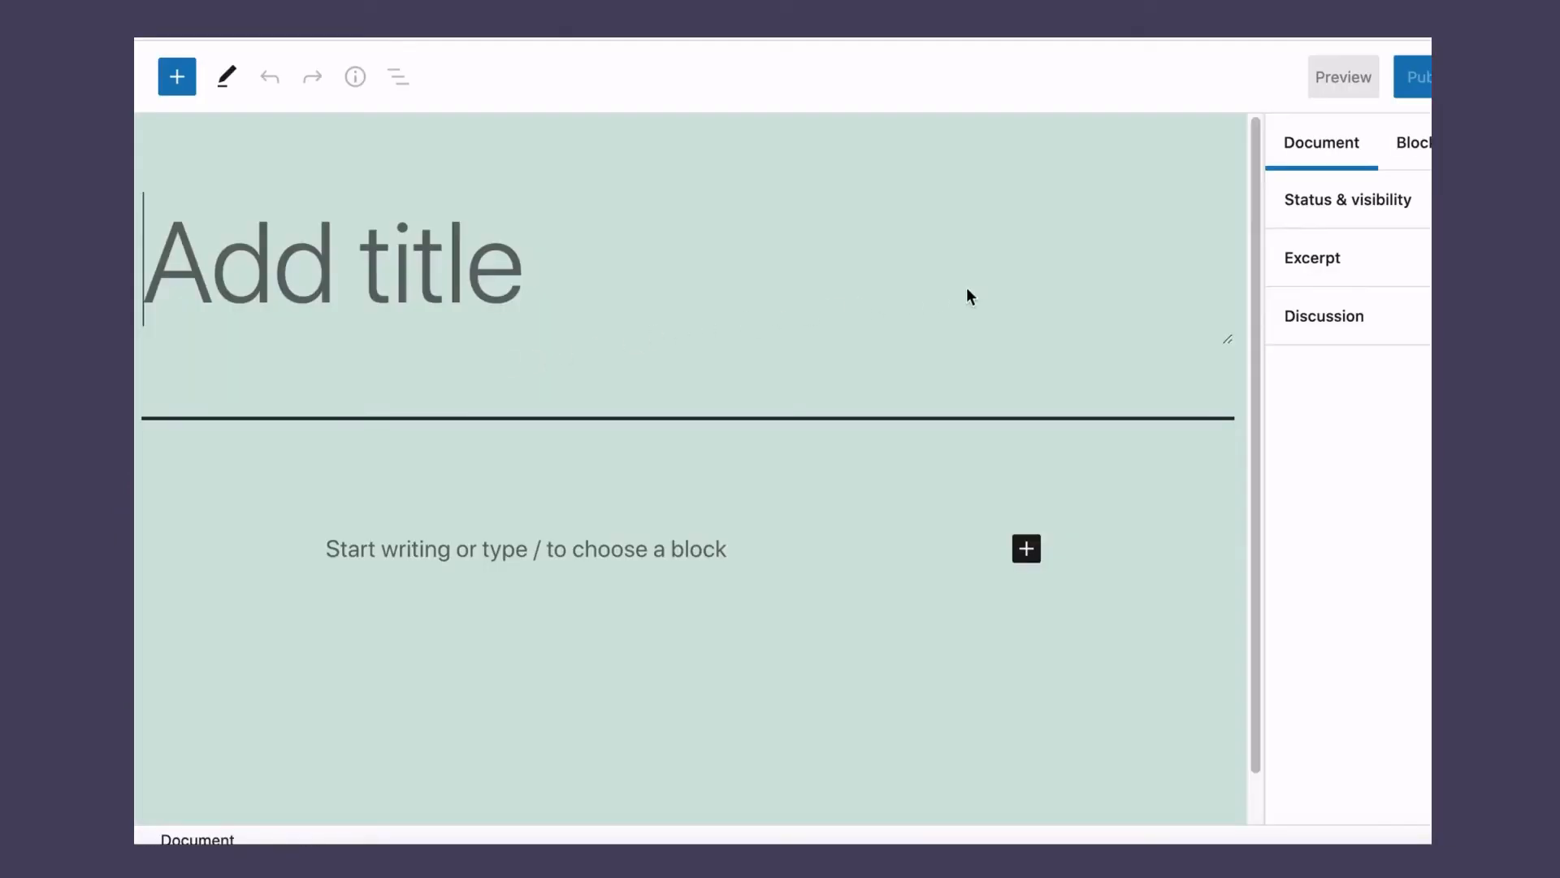
text(Gif)
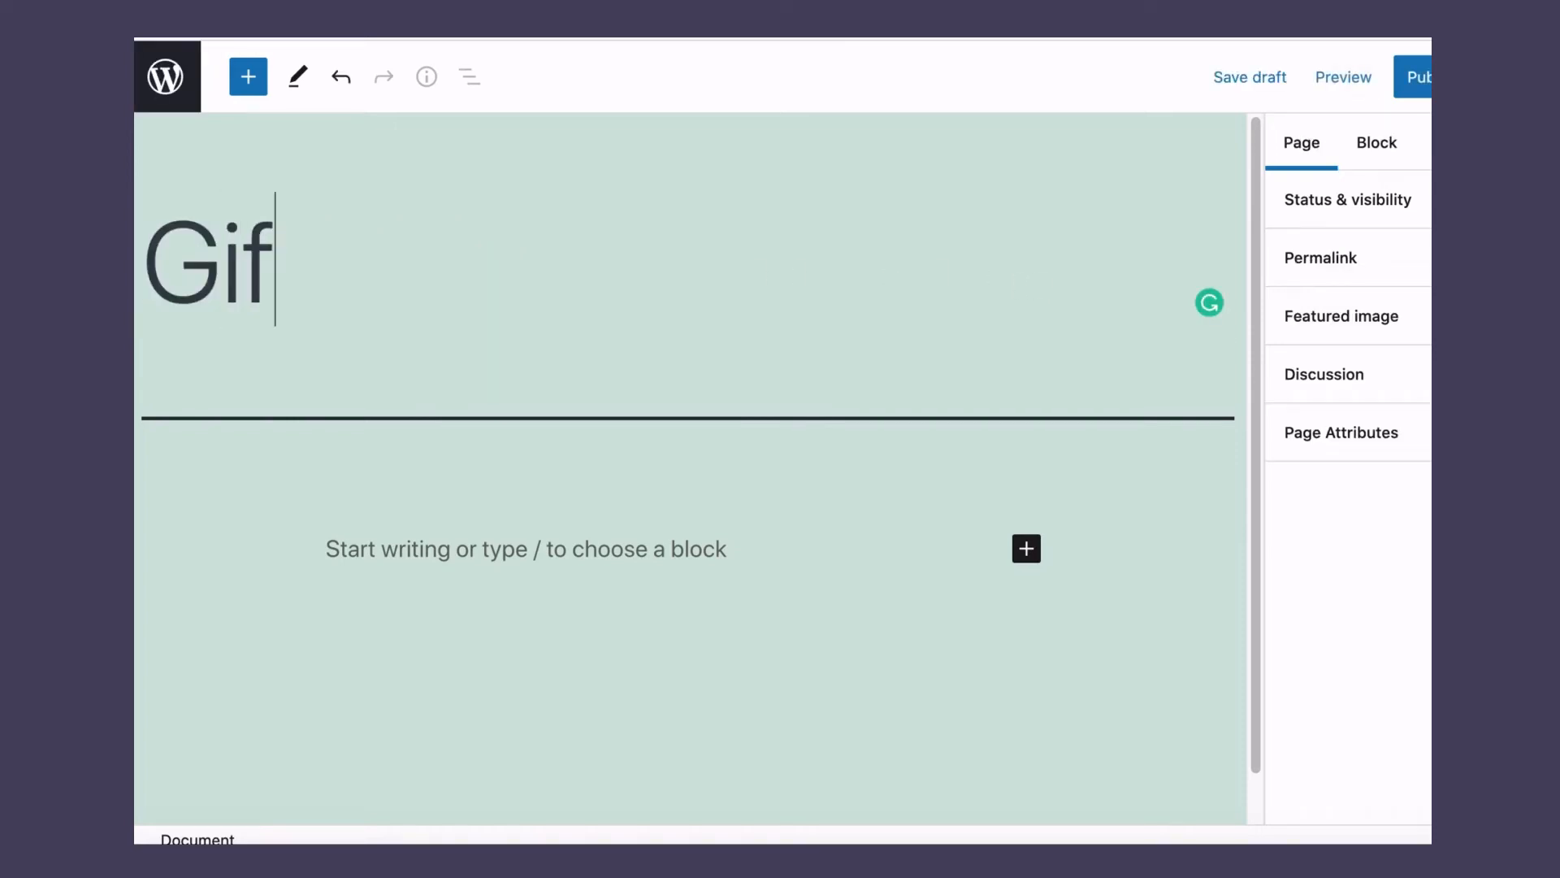
text(from)
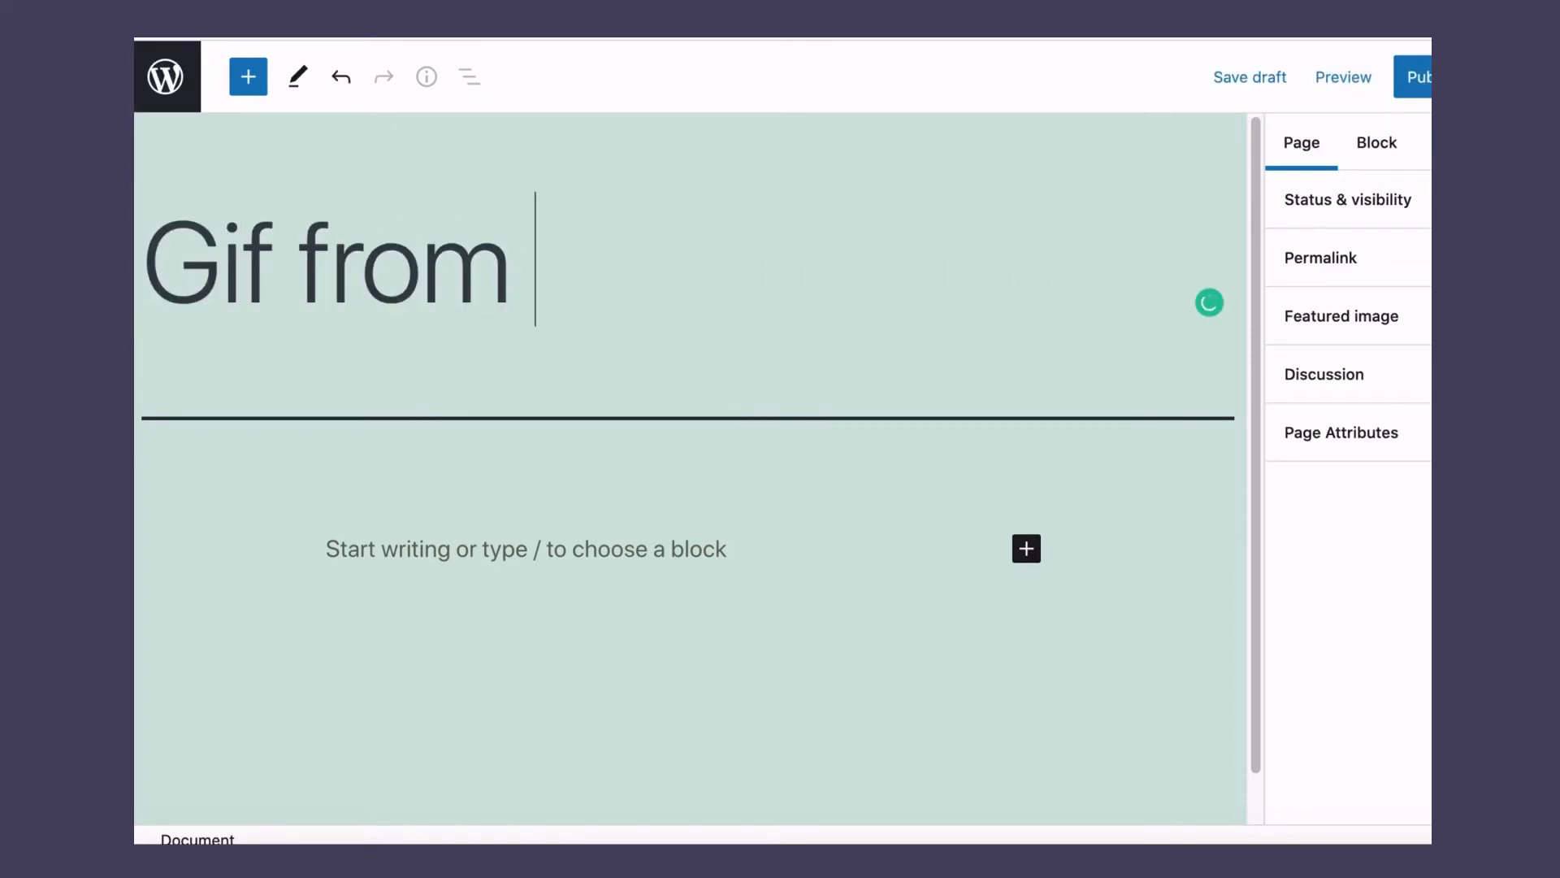
text(Canva)
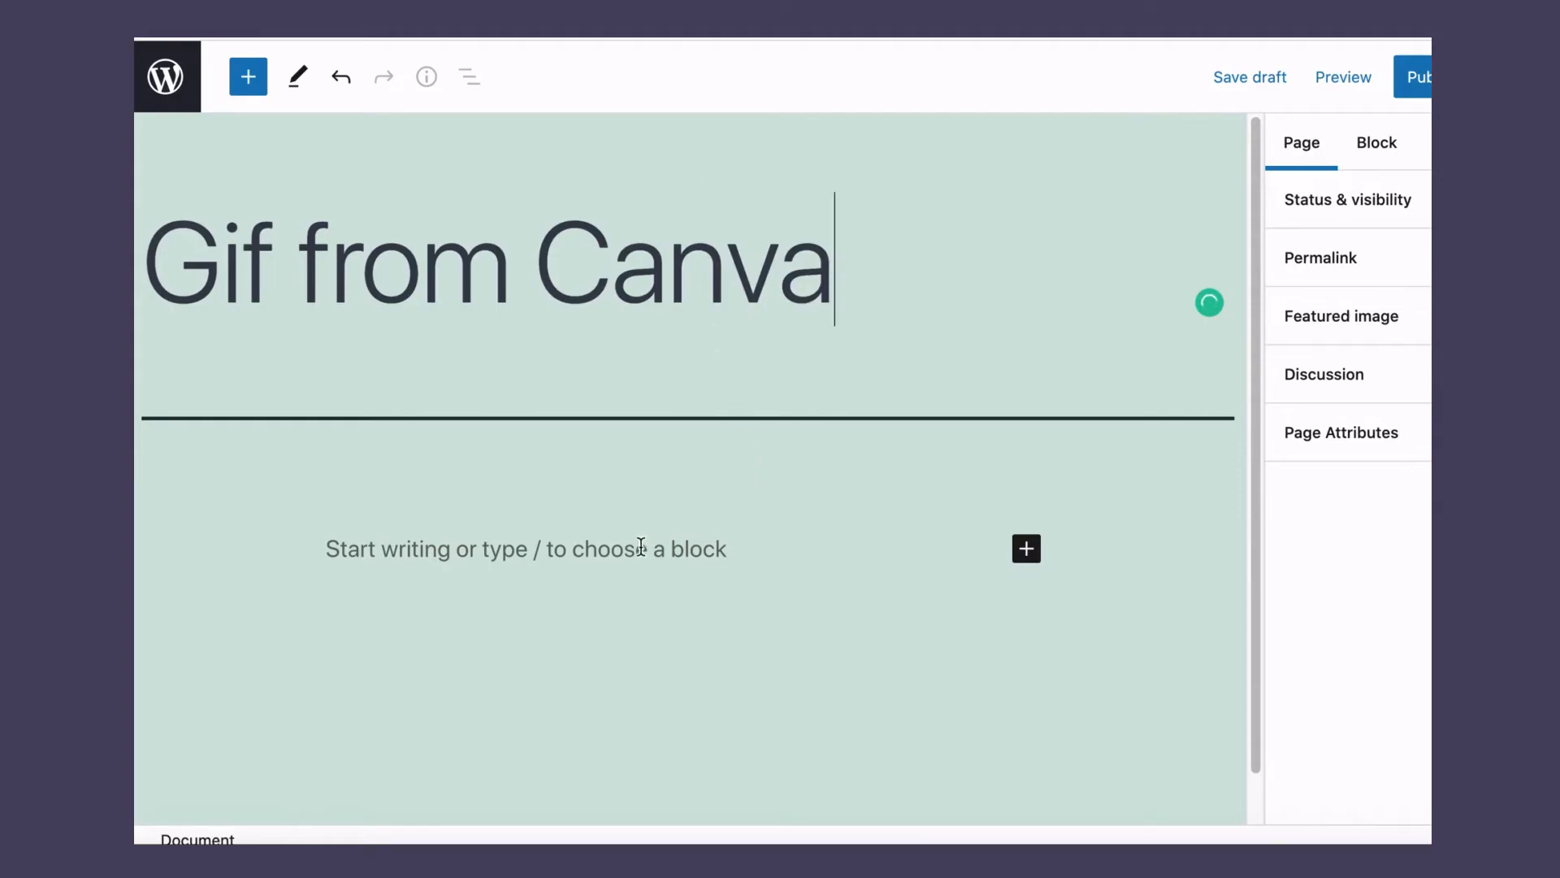
- Insert an Image block into the page body by searching 'im'
click(526, 549)
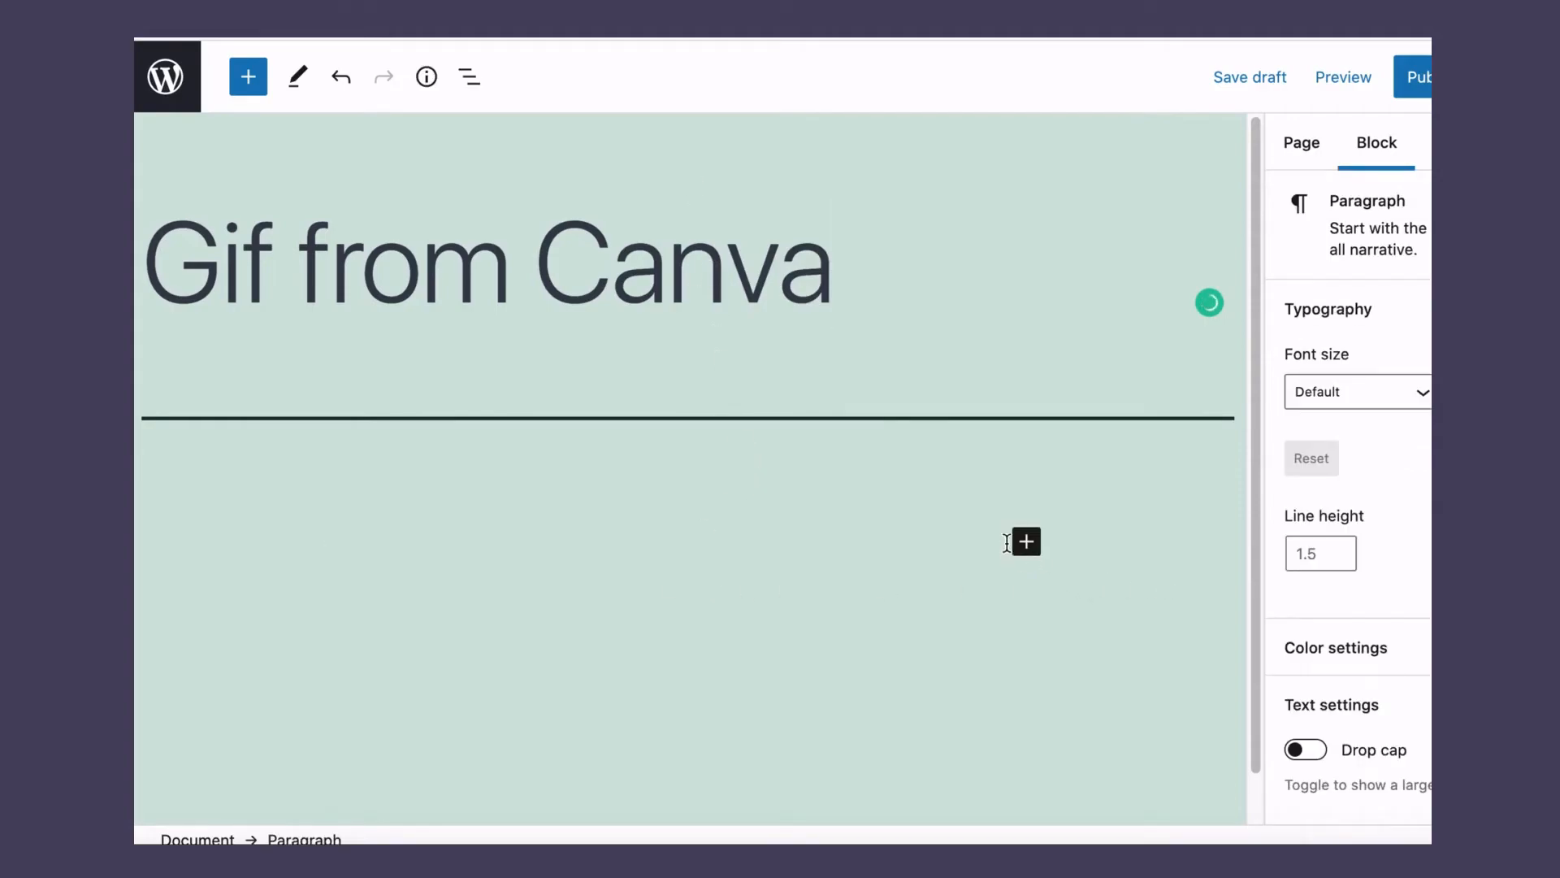
click(1025, 541)
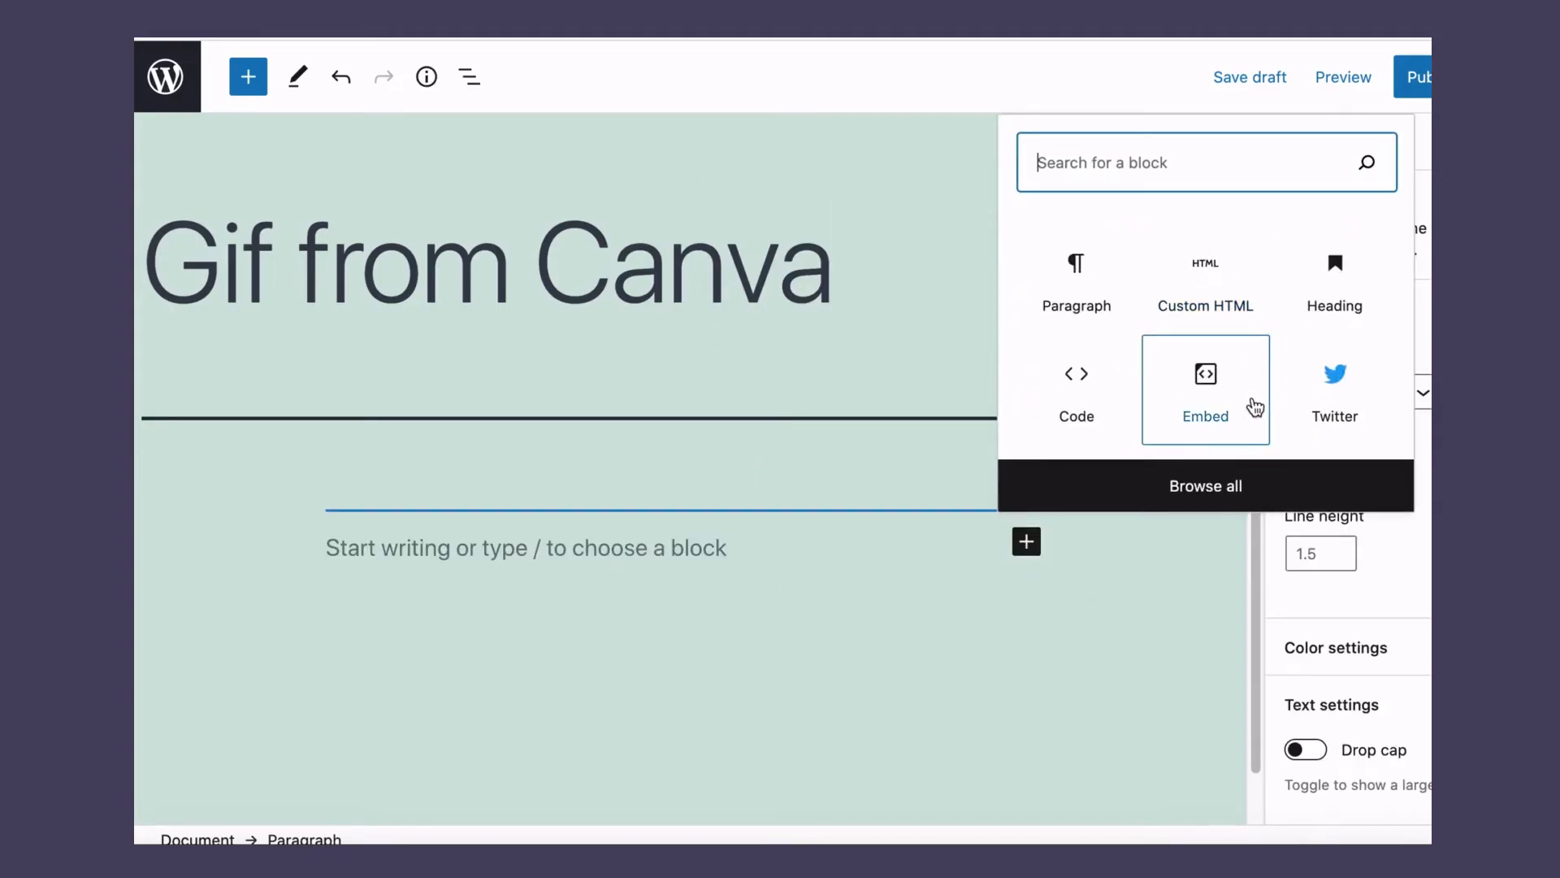
mouse_move(1184, 163)
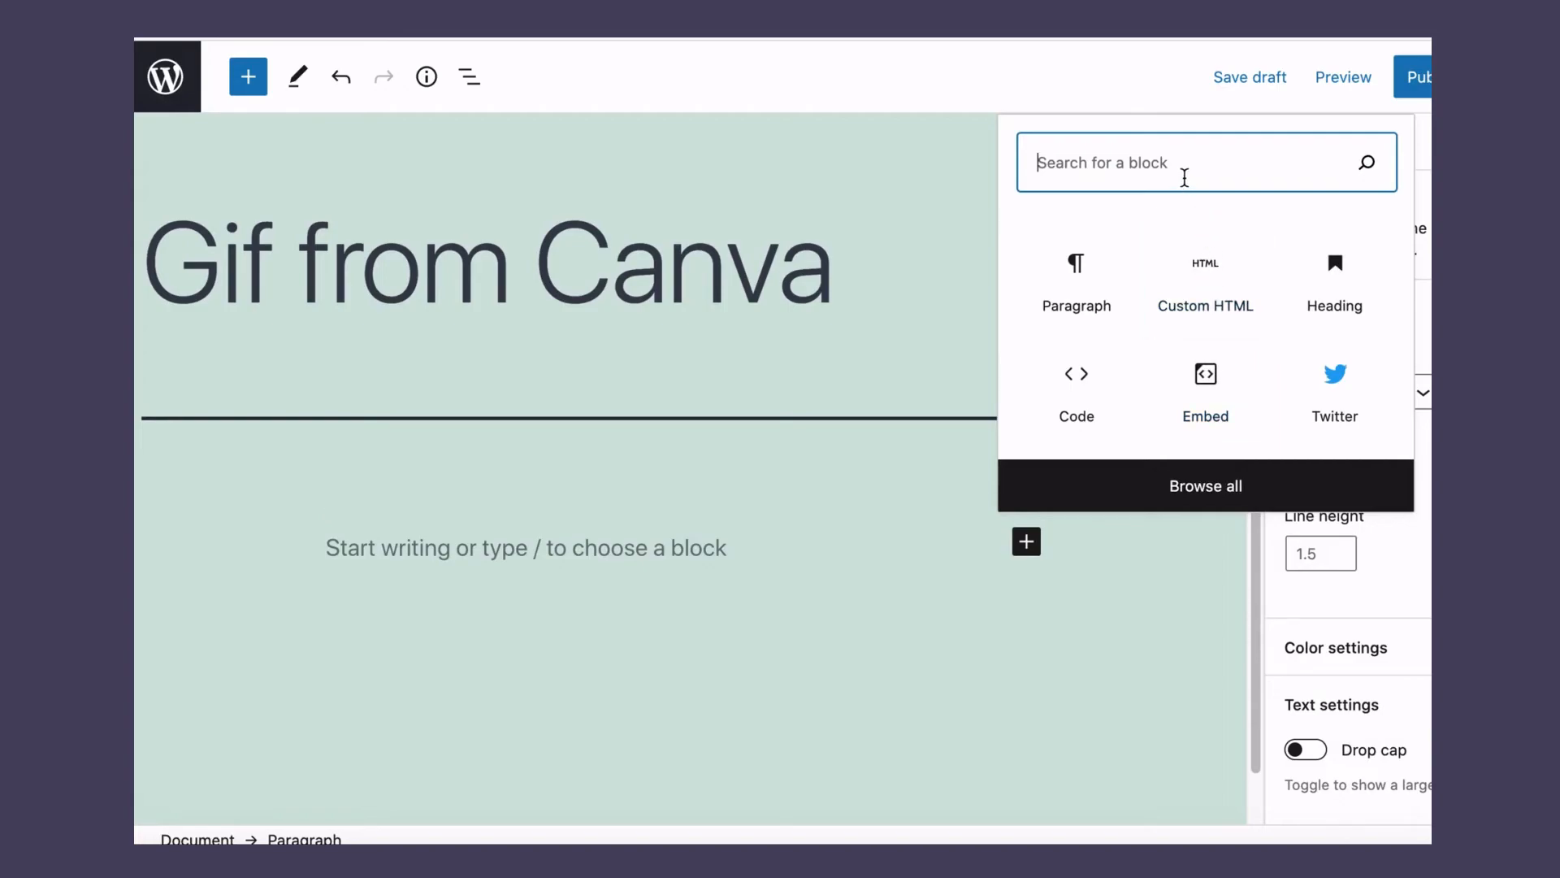
text(im)
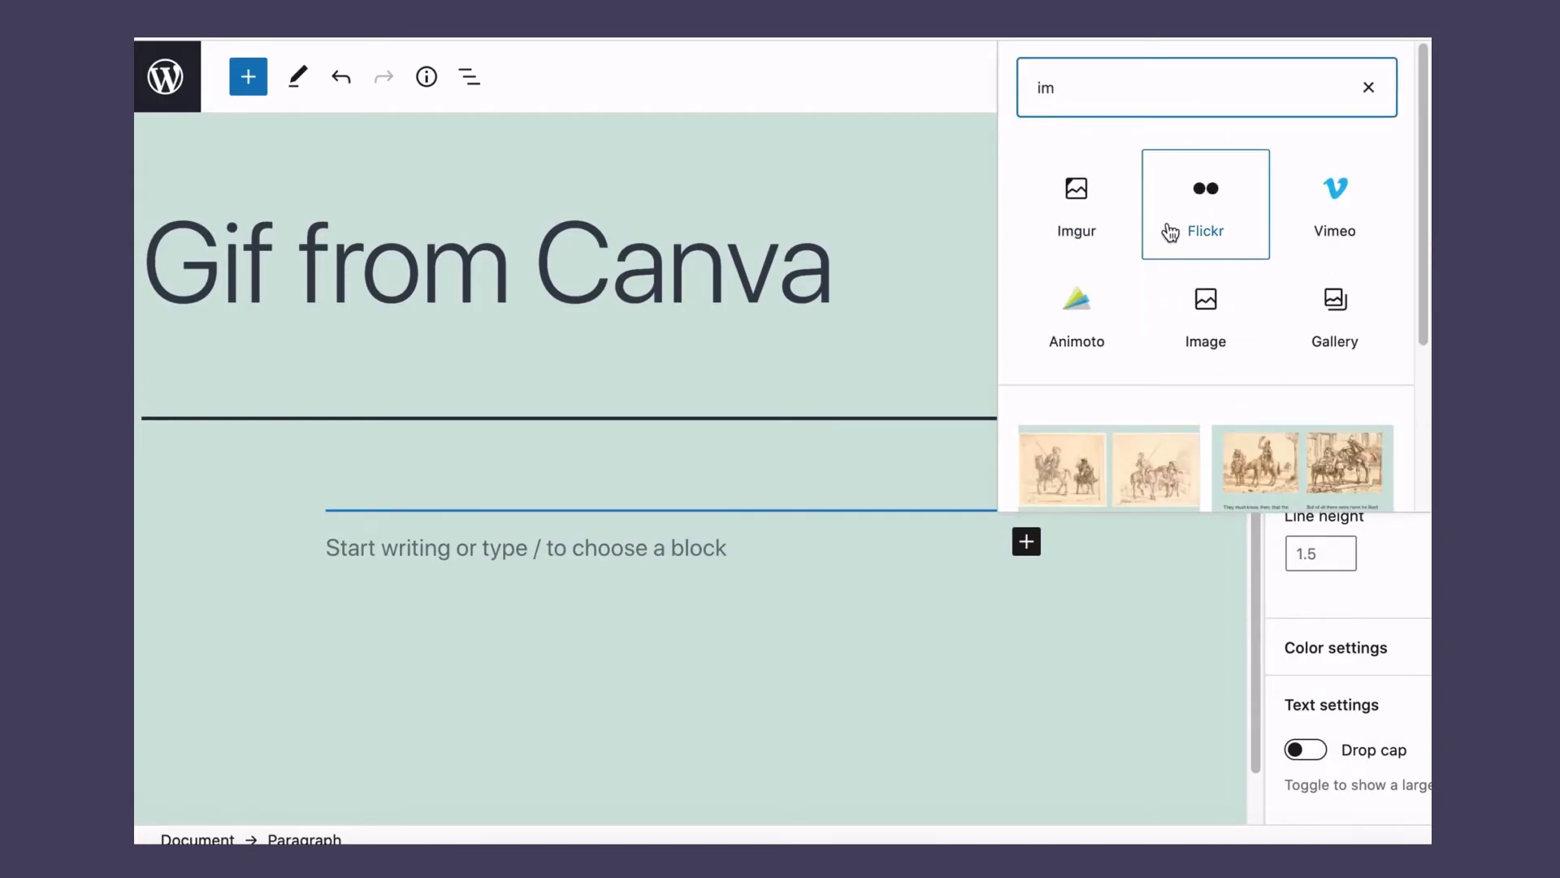
click(1204, 316)
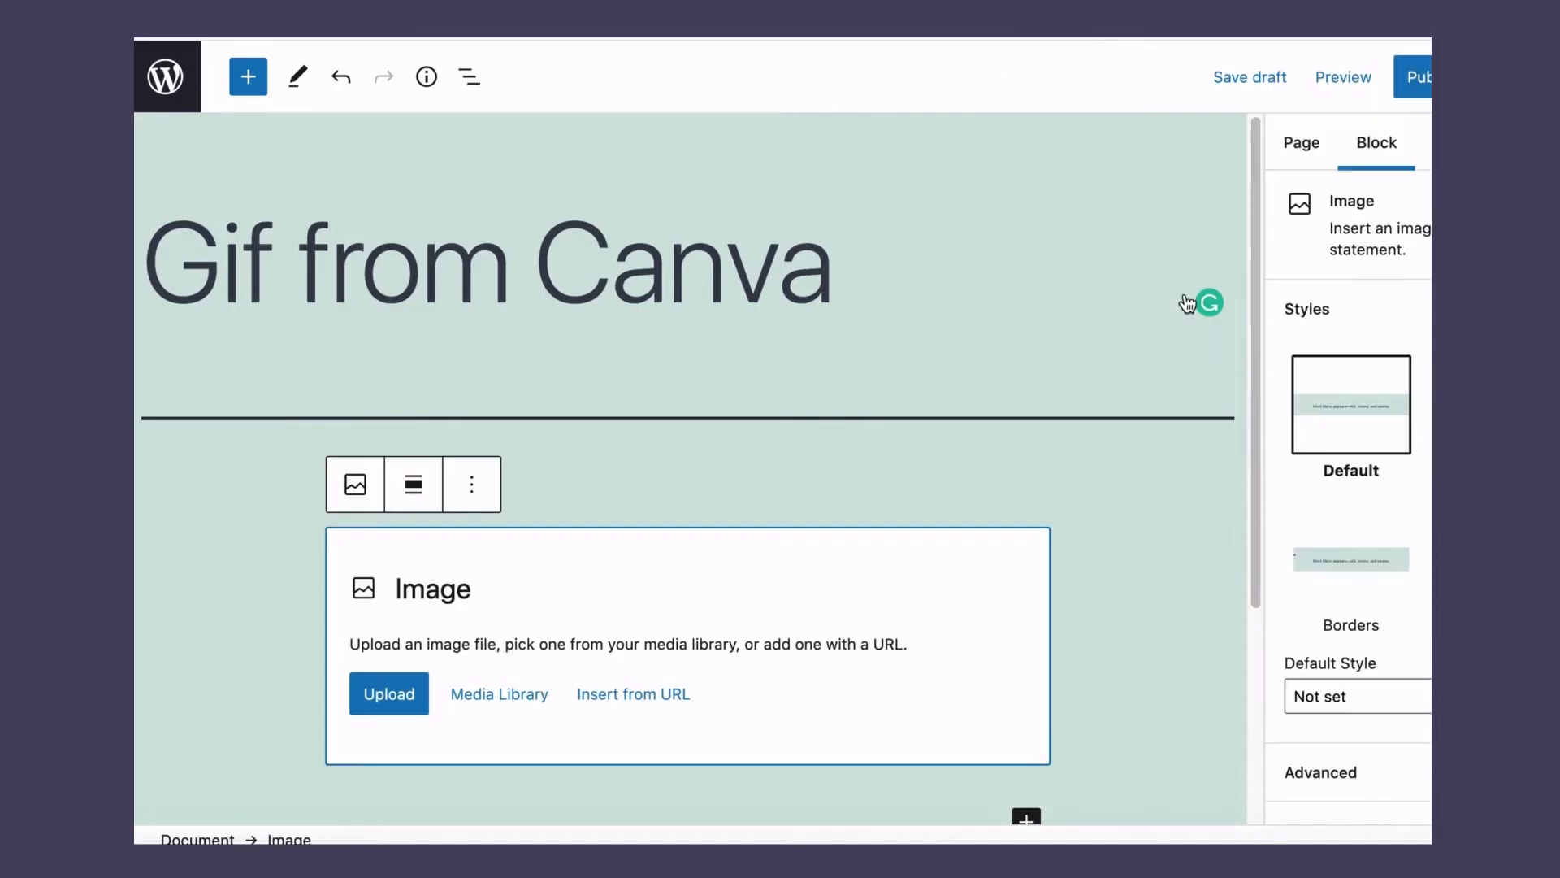
- Insert the countdown GIF into the Image block and view the page's live preview in a new tab
click(388, 693)
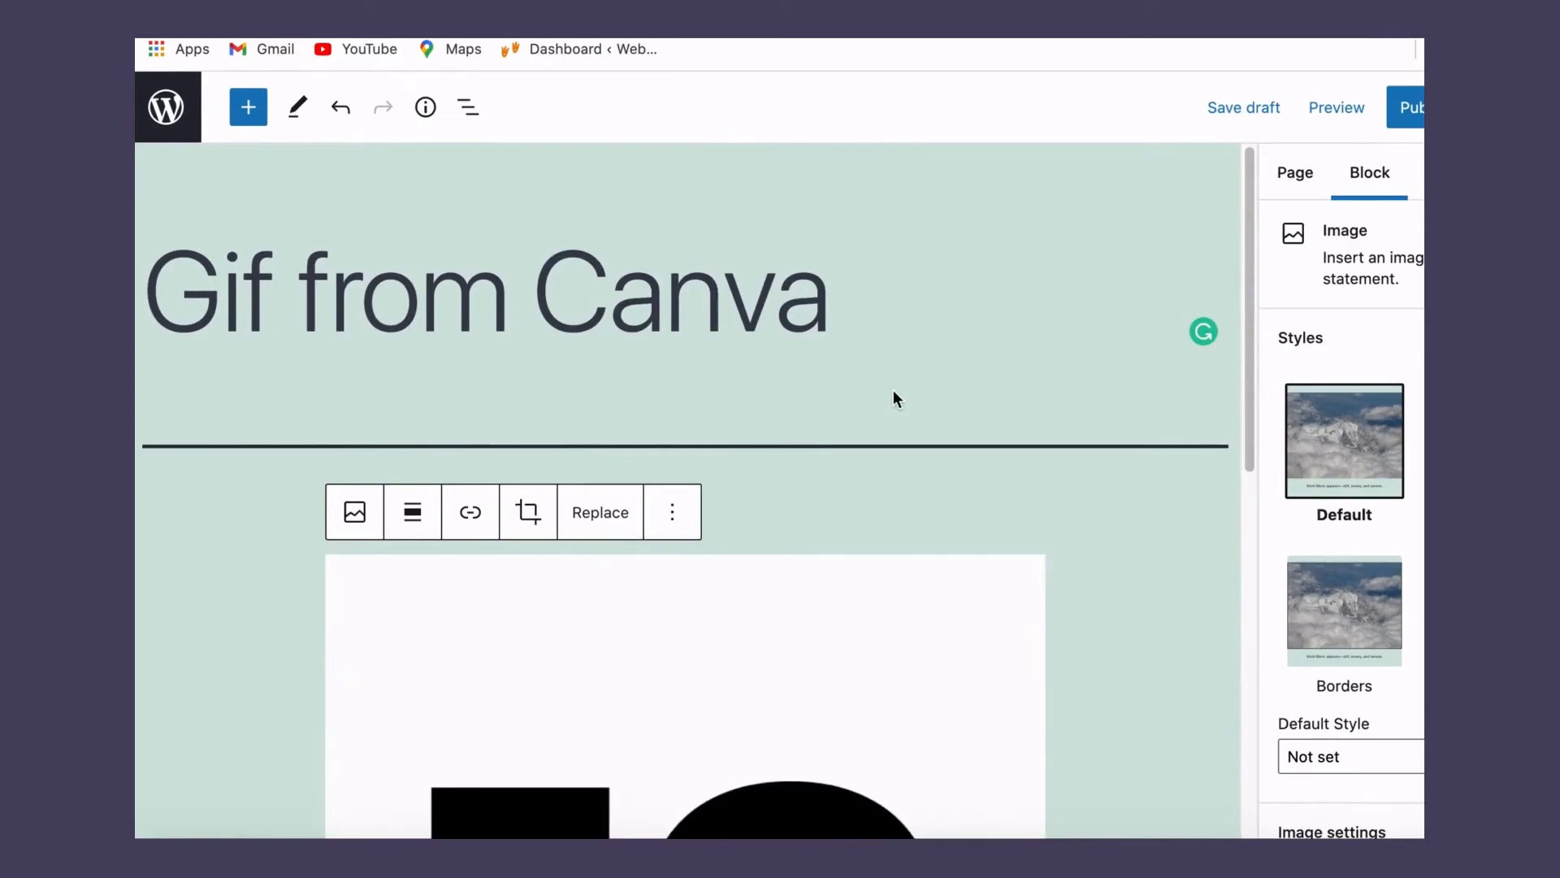
scroll(down, 3)
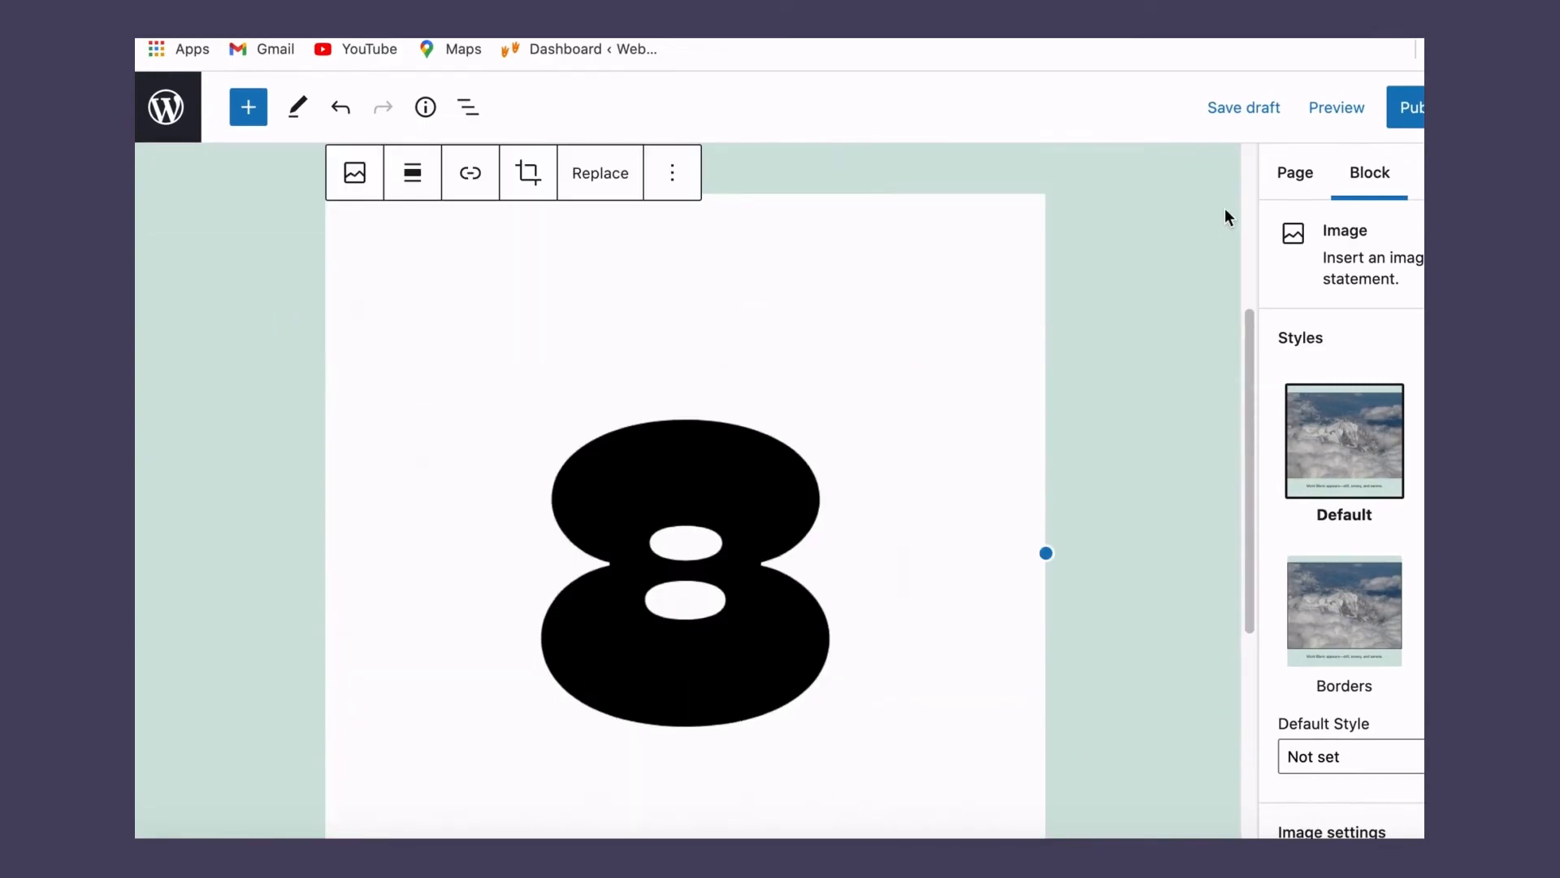
click(1336, 107)
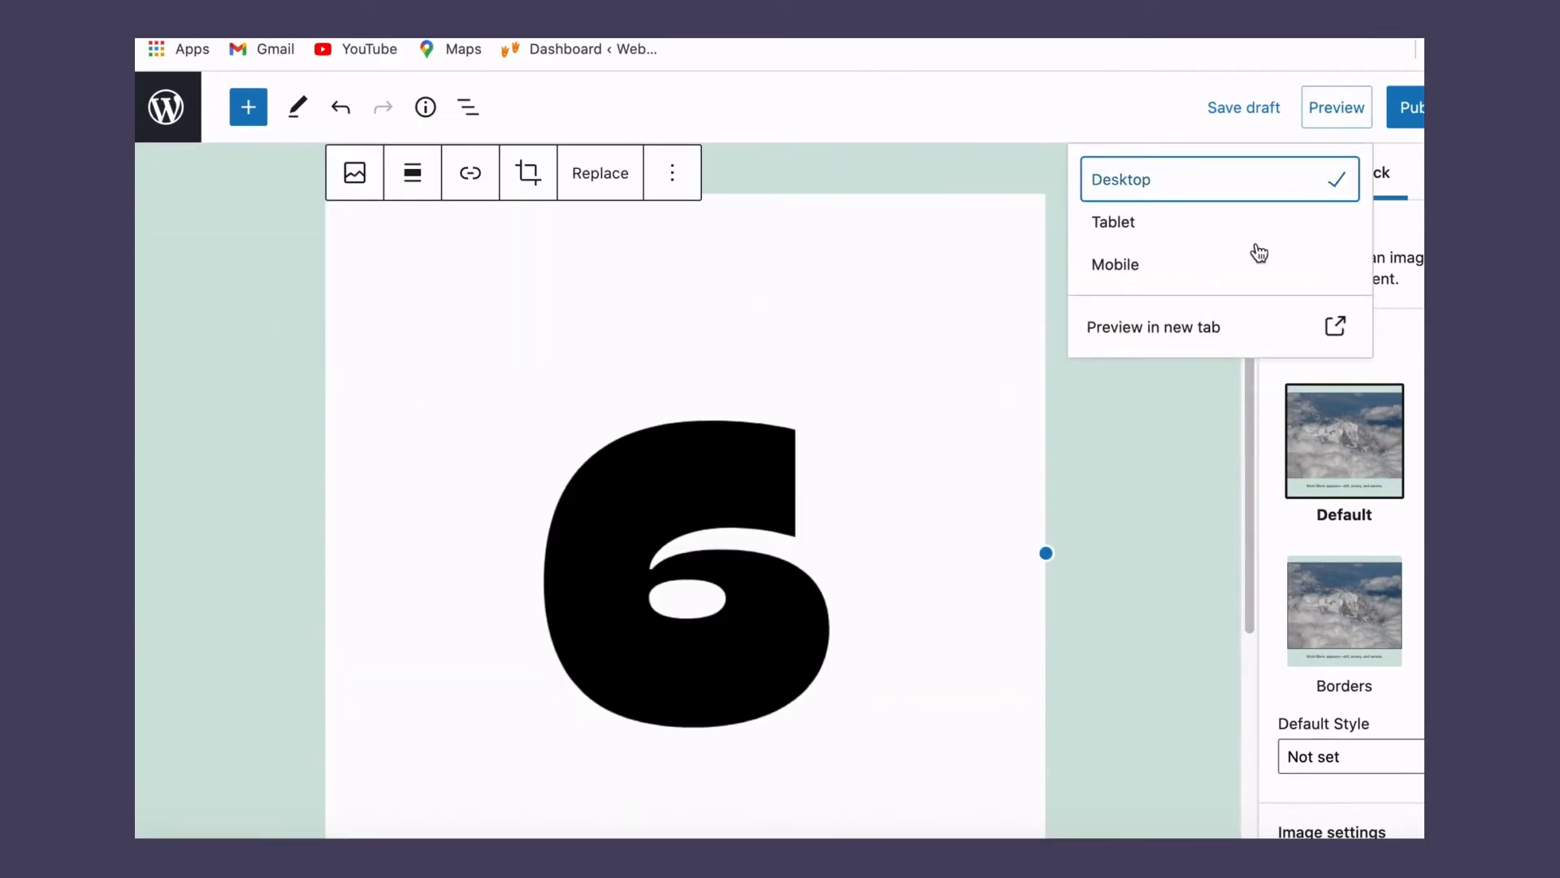
click(1152, 326)
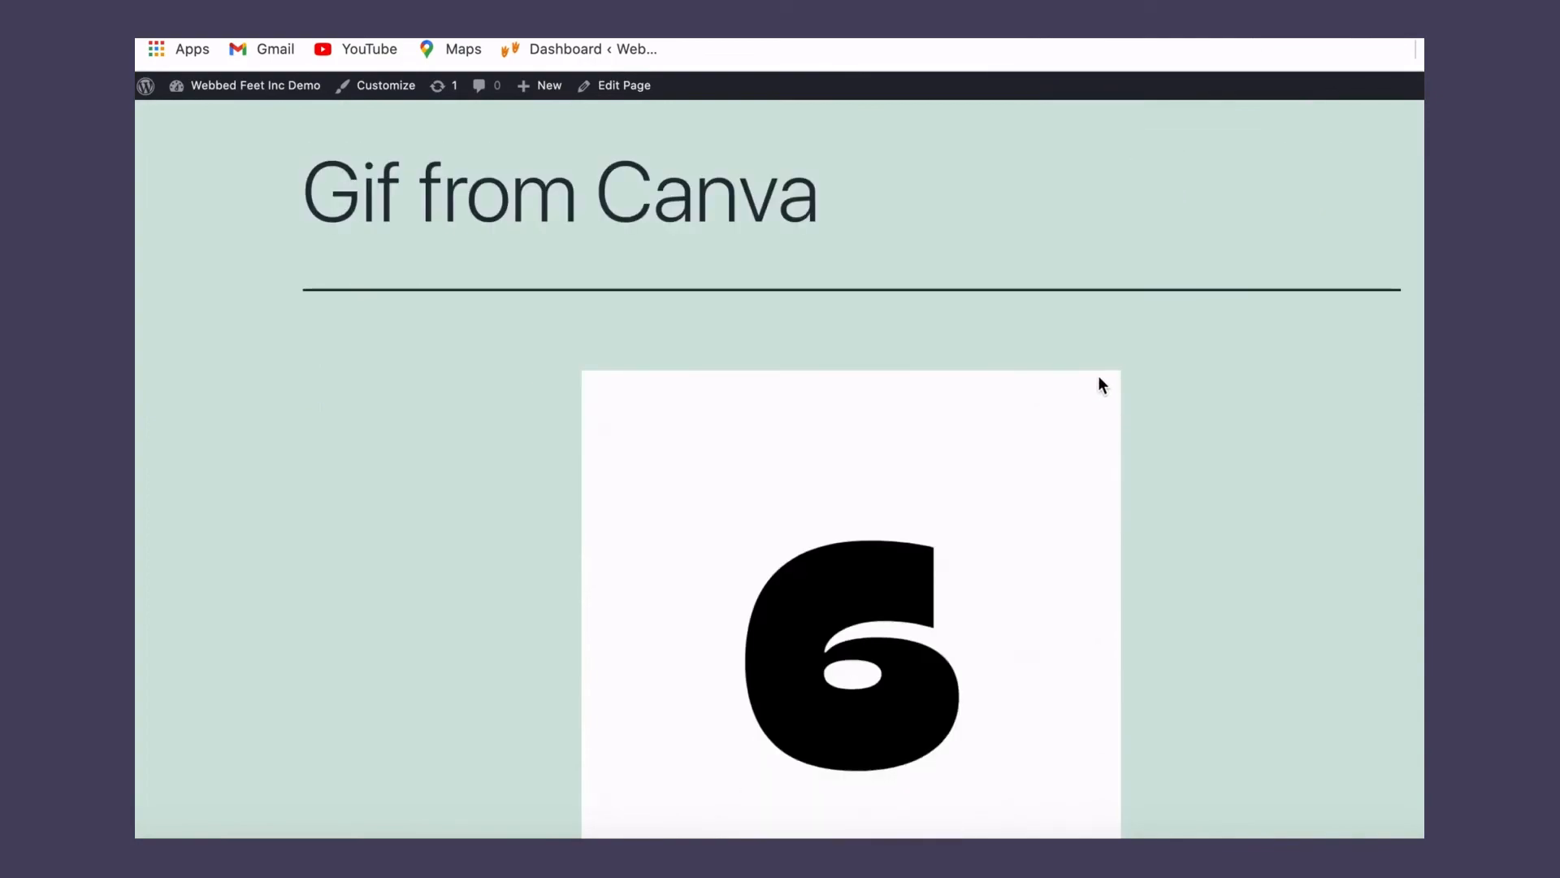
scroll(down, 3)
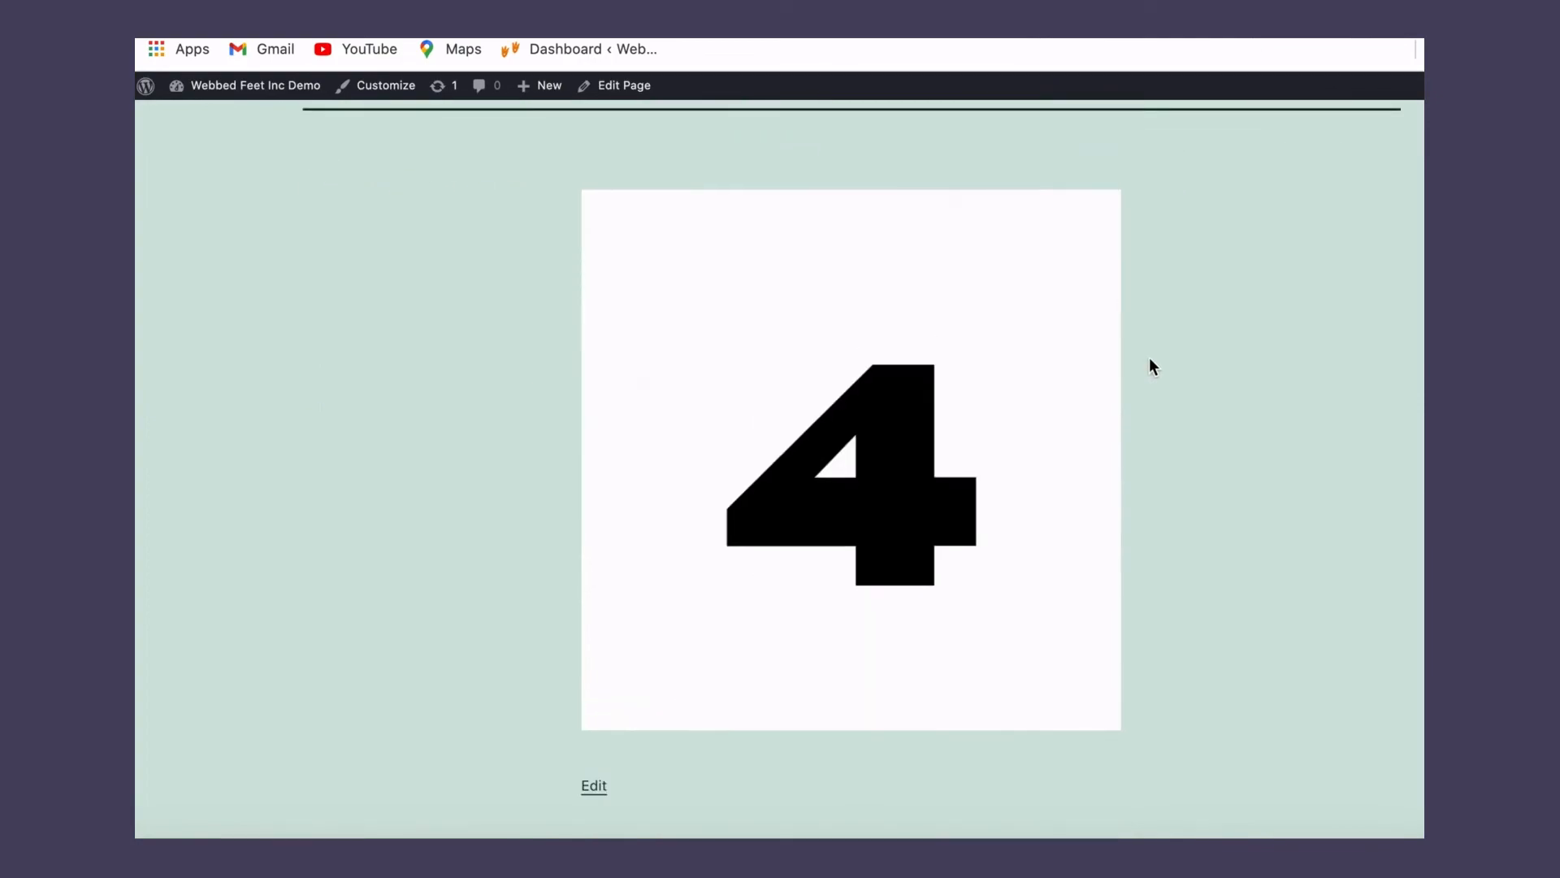